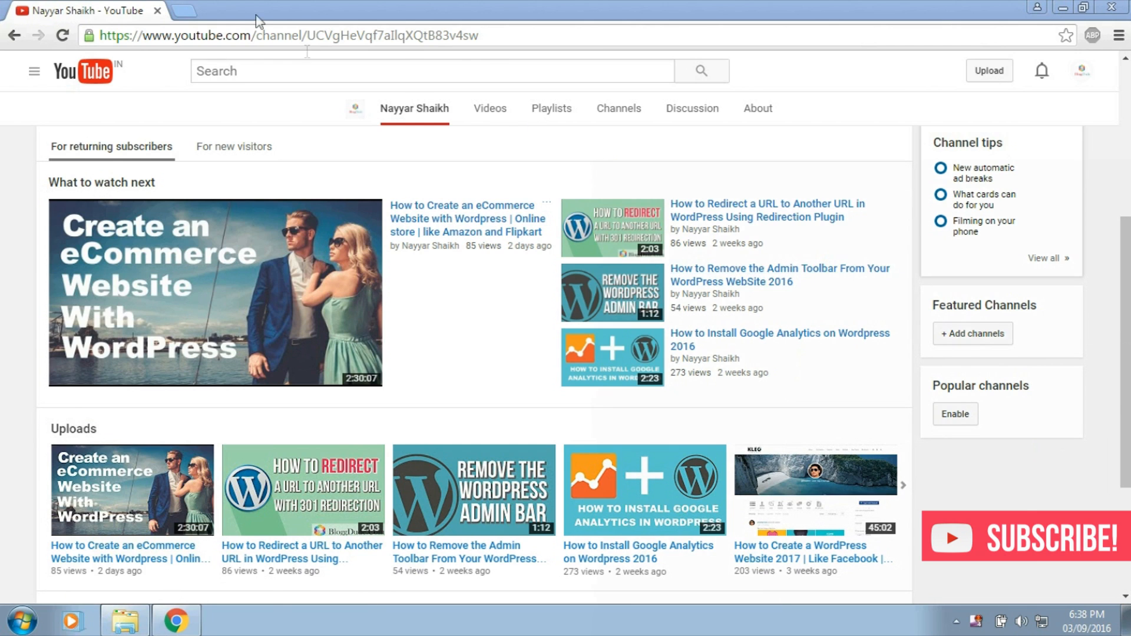
Open a new browser tab for the router login page at 192.168.0.1.
{"action": "left_click", "coordinate": [340, 10]}
{"action": "type", "text": "192.168.0.1"}
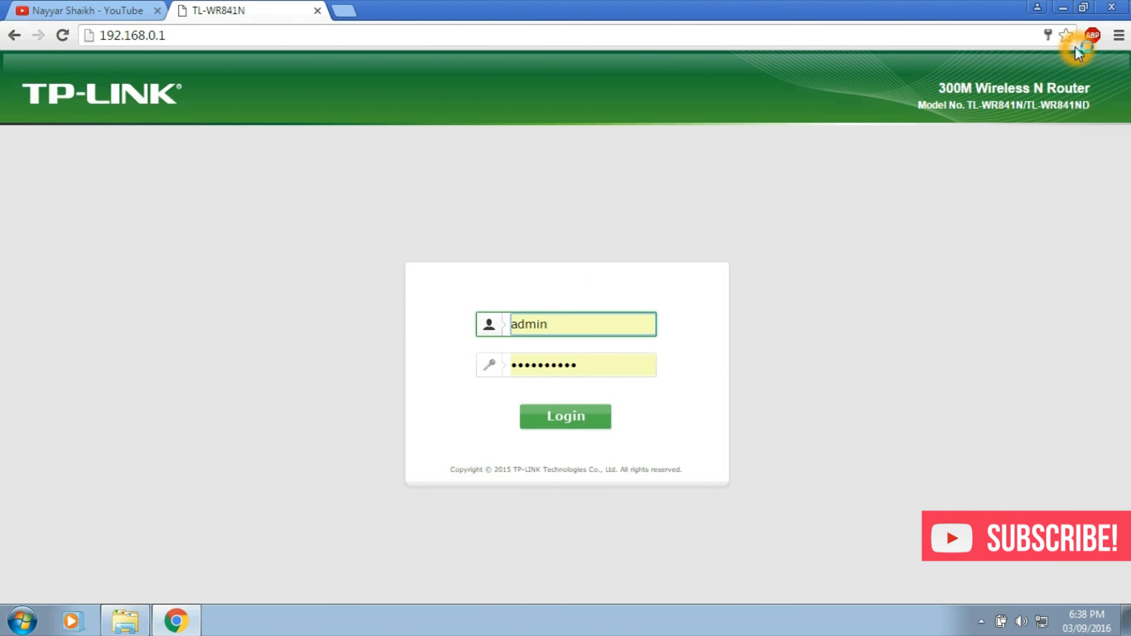
Log into the router admin with username 'nay' and its password, reaching the Status page.
{"action": "left_click", "coordinate": [567, 324]}
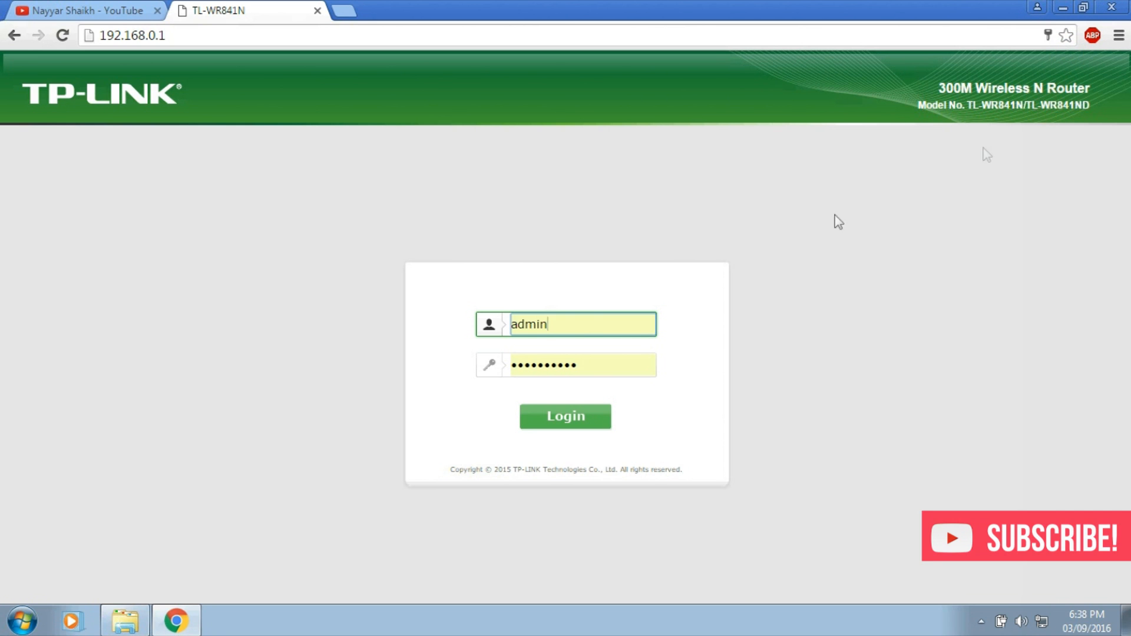
{"action": "type", "text": "nayyars777"}
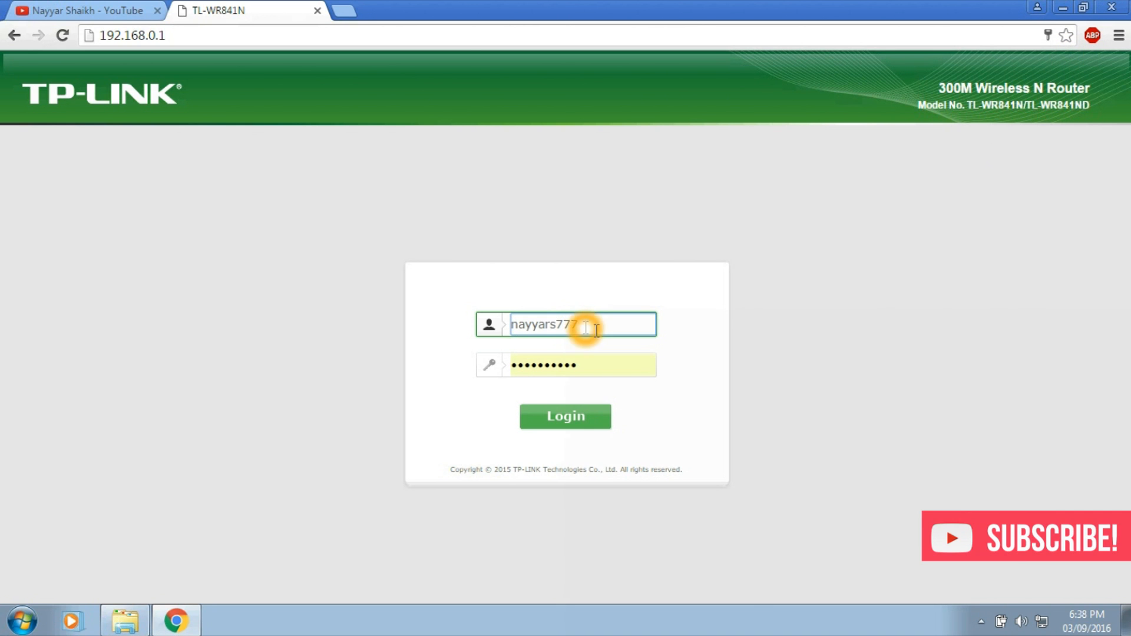
{"action": "left_click", "coordinate": [582, 364]}
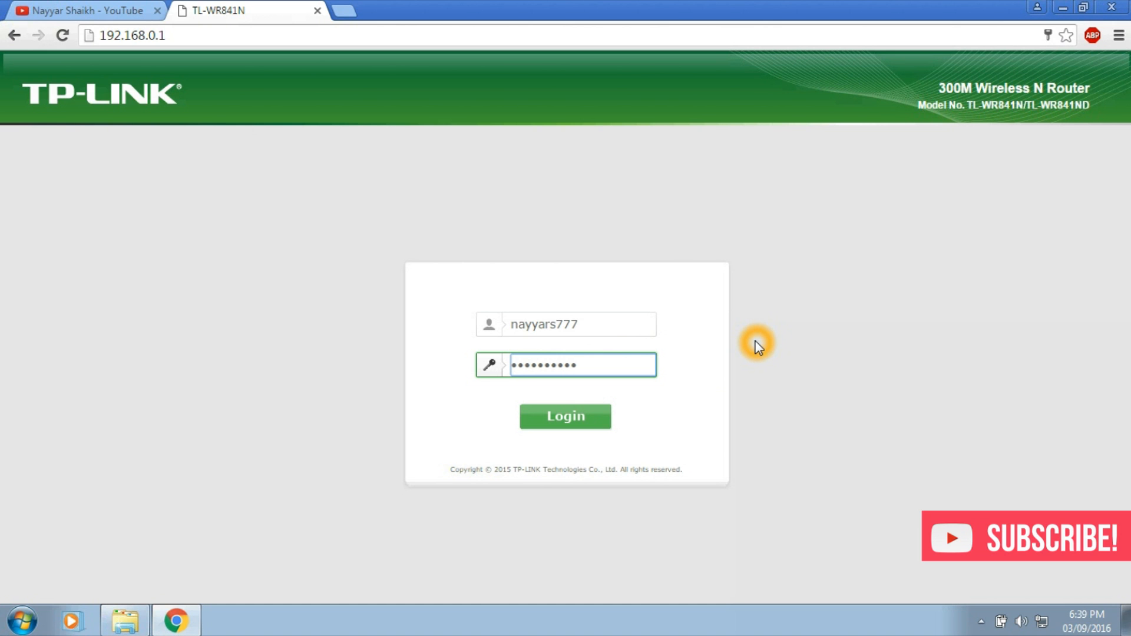
{"action": "left_click", "coordinate": [565, 416]}
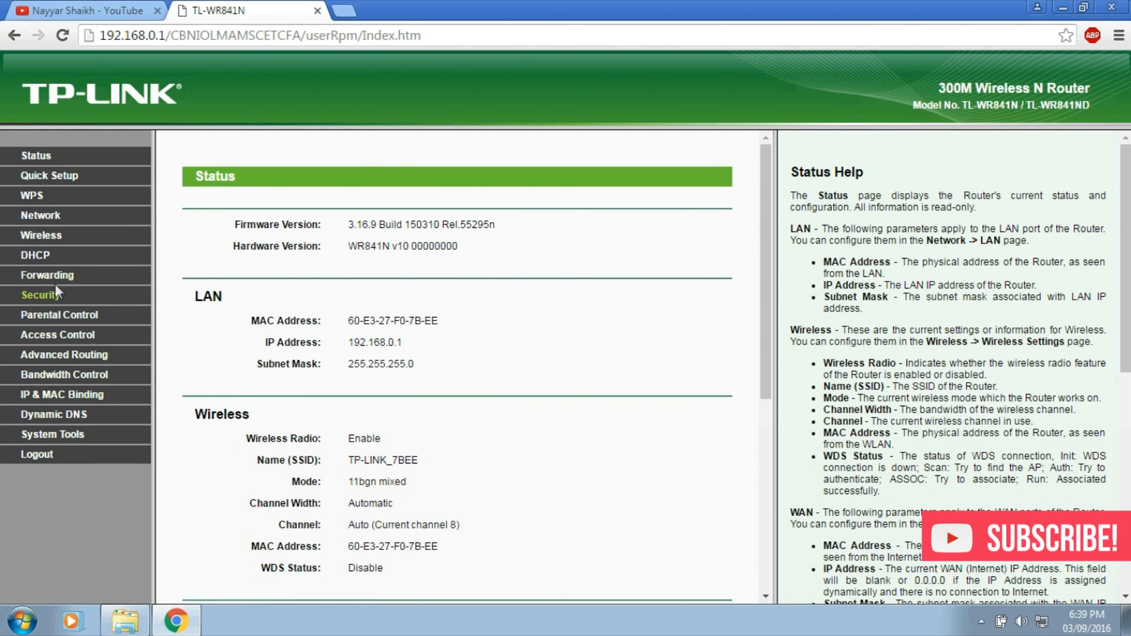
Show the DHCP Settings page with the DHCP server enabled.
{"action": "left_click", "coordinate": [35, 255]}
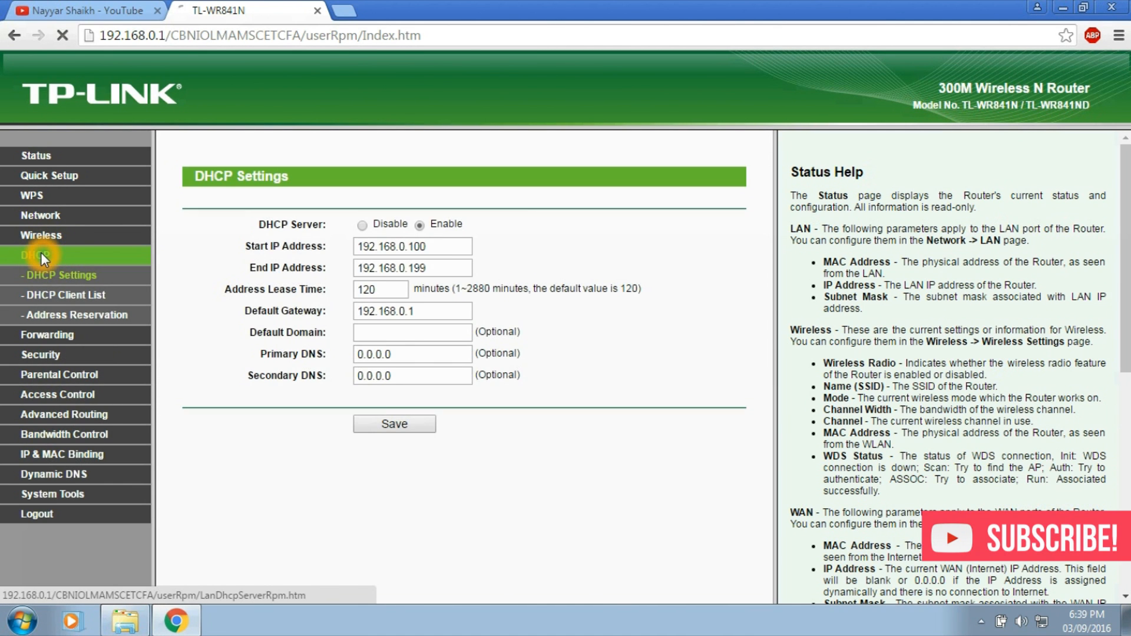
{"action": "left_click", "coordinate": [34, 256]}
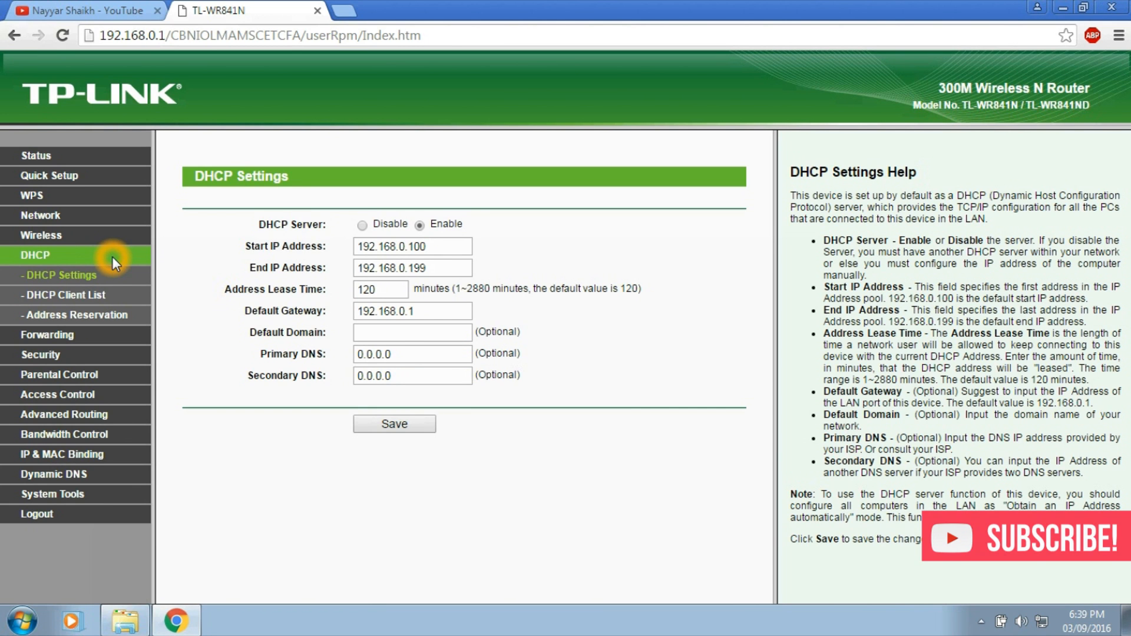
Show the DHCP Client List and select the first client's address.
{"action": "left_click", "coordinate": [65, 294]}
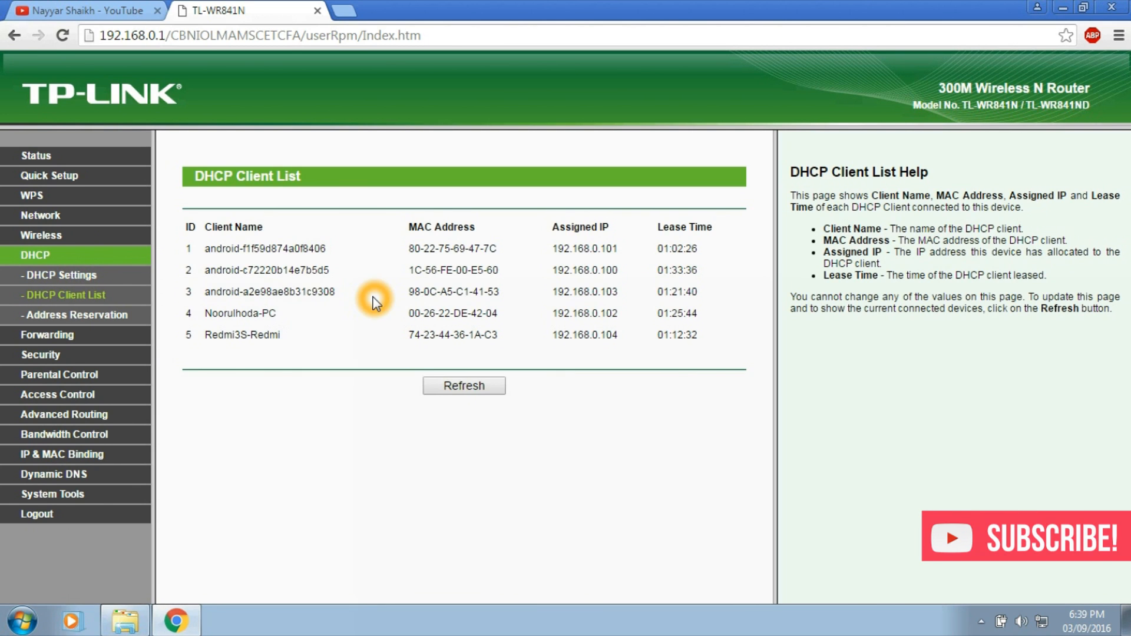
{"action": "mouse_move", "coordinate": [252, 353]}
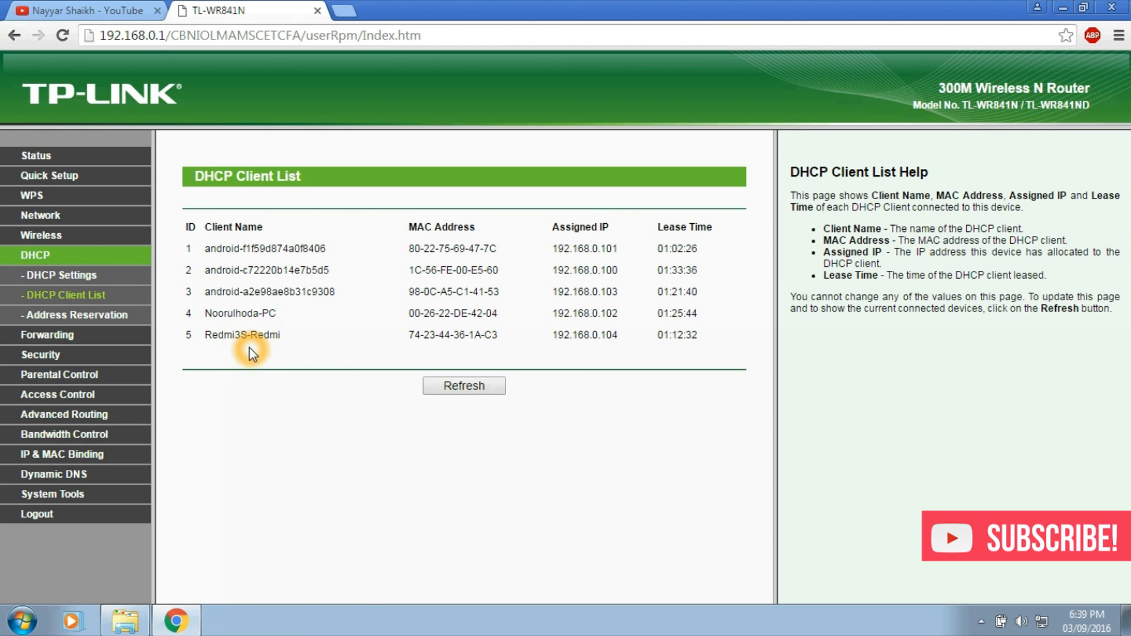
{"action": "mouse_move", "coordinate": [455, 255]}
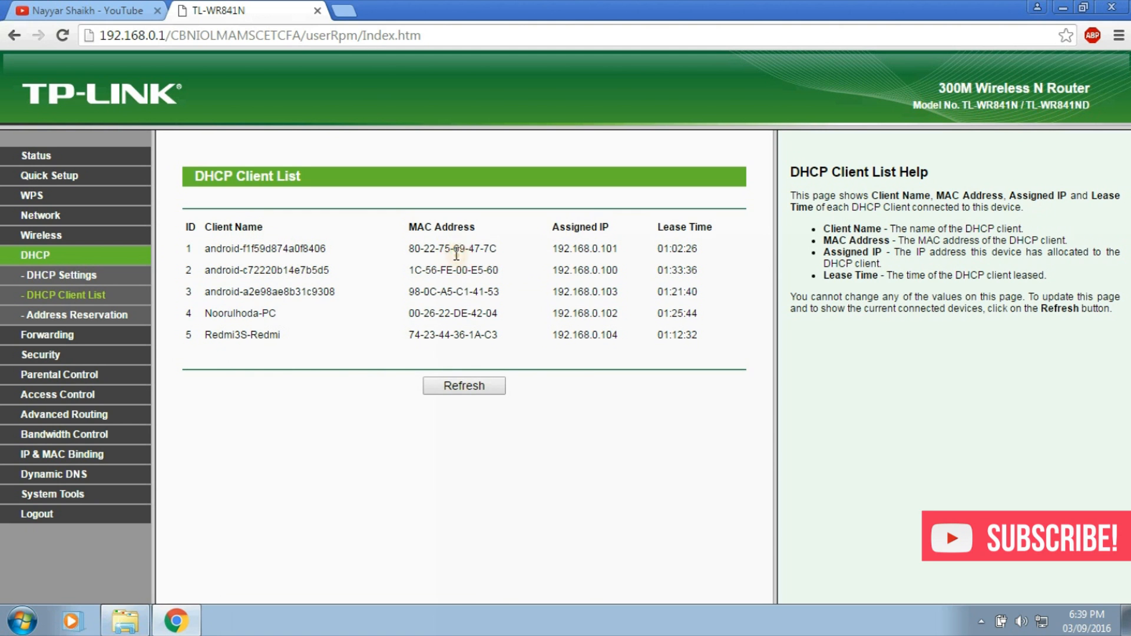
{"action": "double_click", "coordinate": [586, 248]}
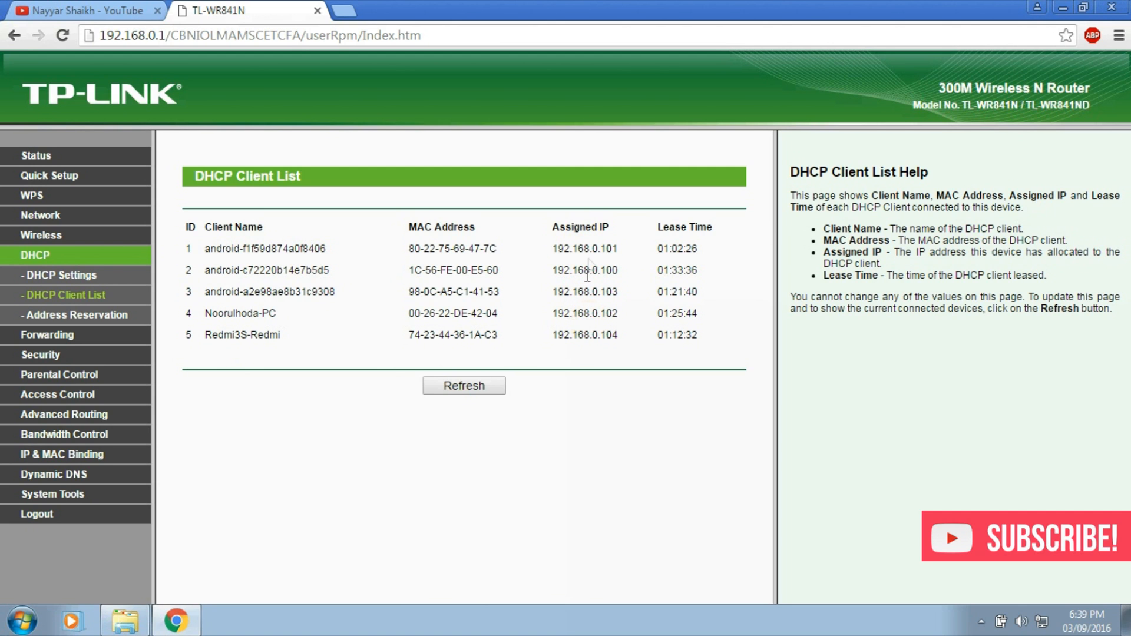
{"action": "double_click", "coordinate": [585, 249]}
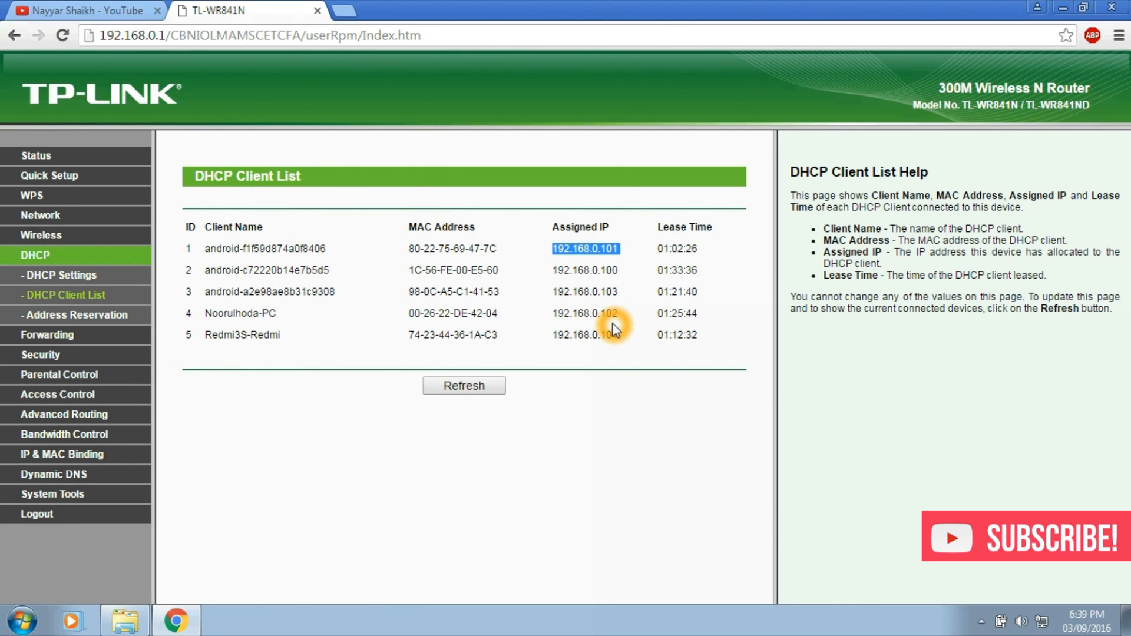
{"action": "mouse_move", "coordinate": [533, 296]}
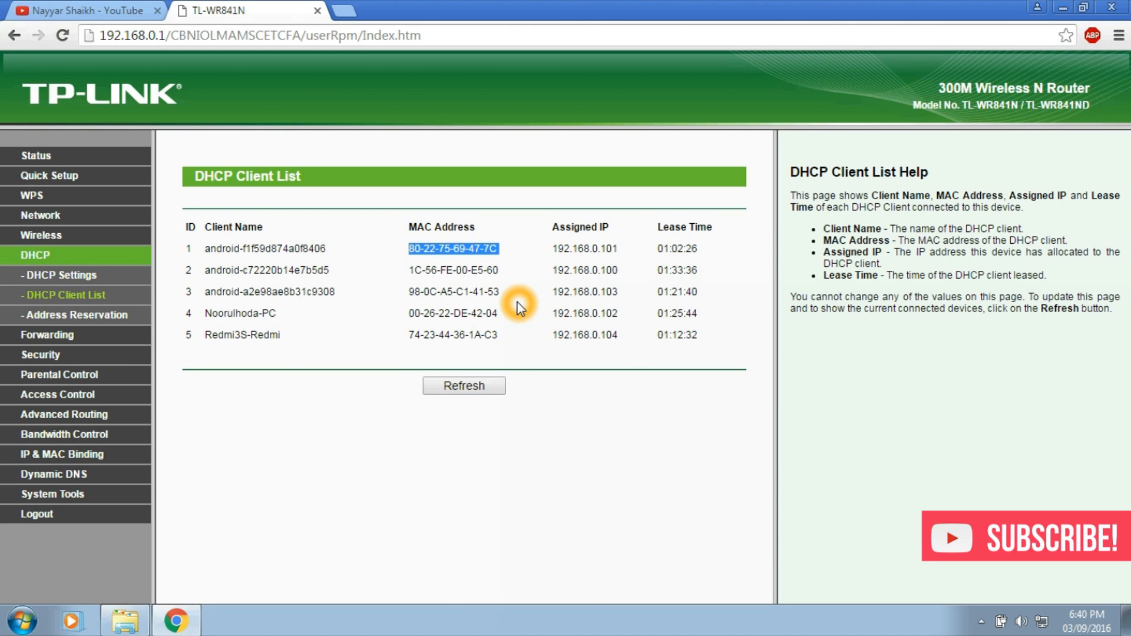
{"action": "mouse_move", "coordinate": [5, 569]}
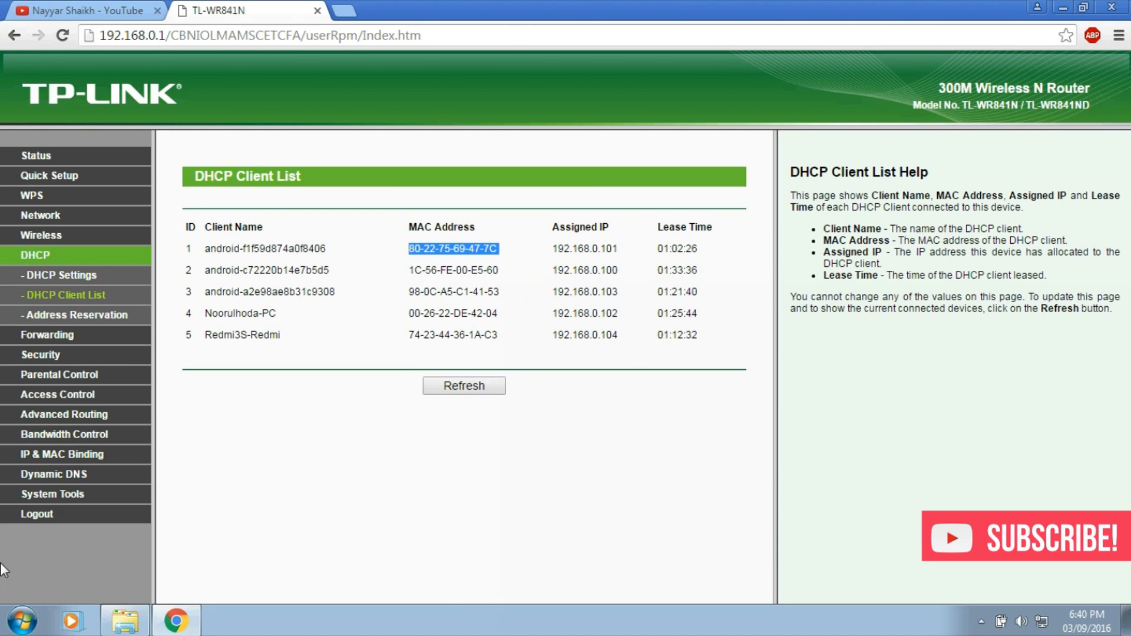
Launch cmd and run ipconfig to list the PC's network adapters and physical addresses.
{"action": "left_click", "coordinate": [20, 621]}
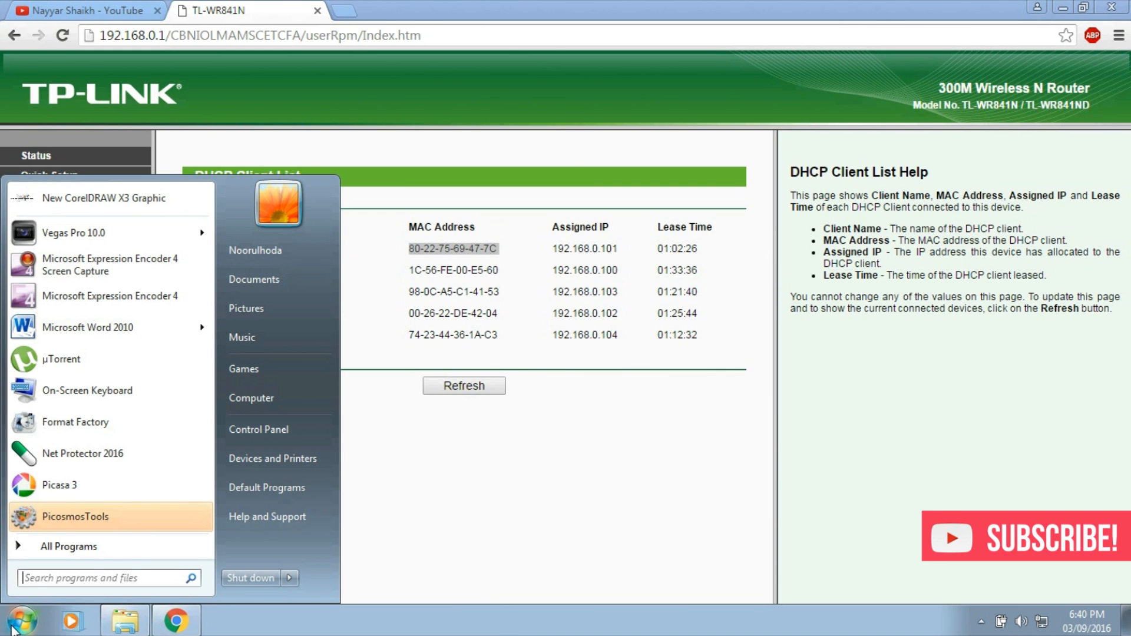
{"action": "type", "text": "cmd"}
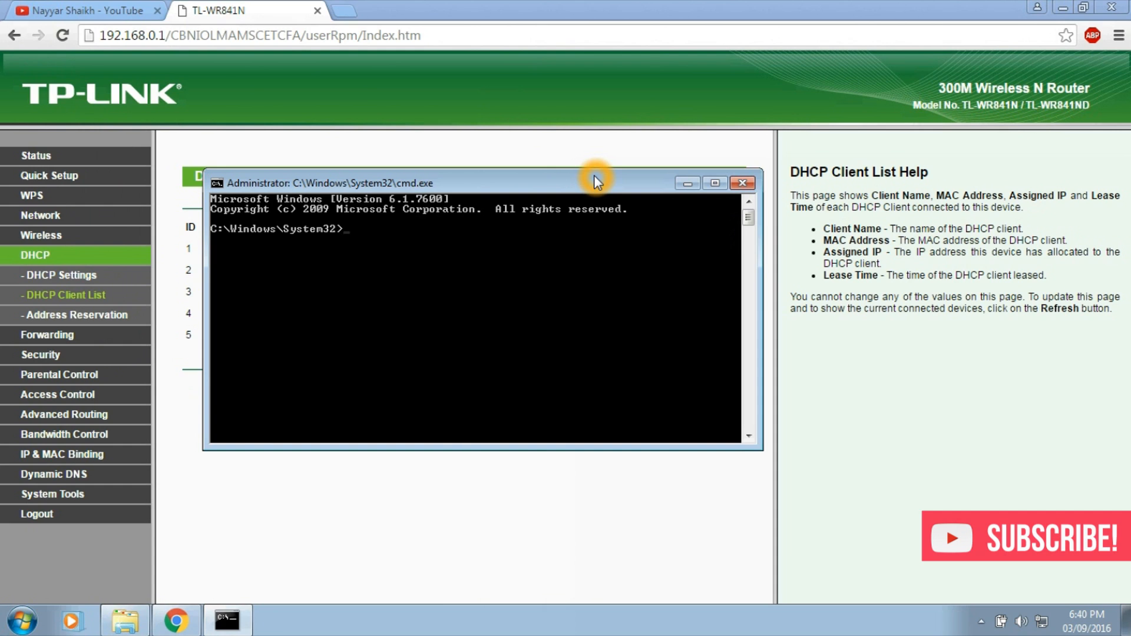
{"action": "type", "text": "i"}
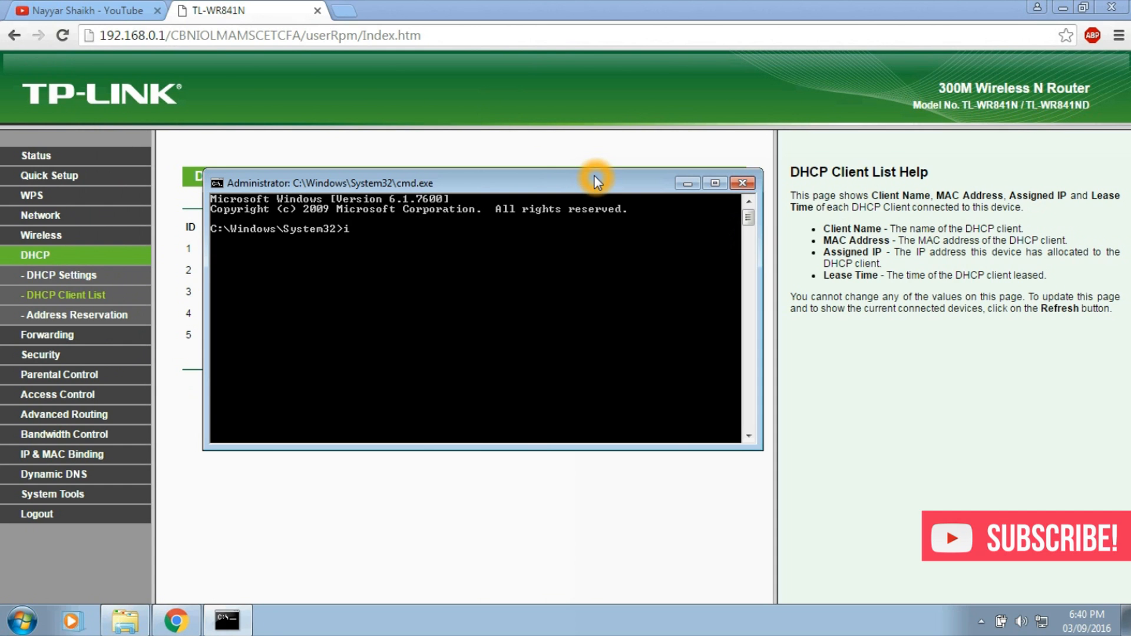
{"action": "type", "text": "pconfig"}
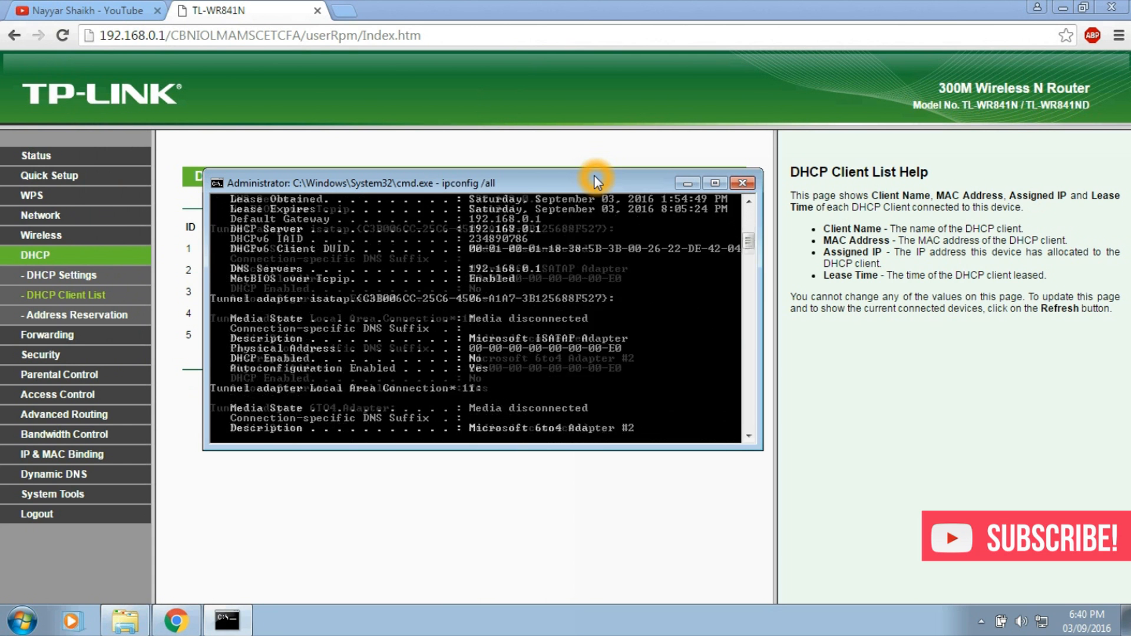
{"action": "scroll", "scroll_direction": "down", "scroll_amount": 3}
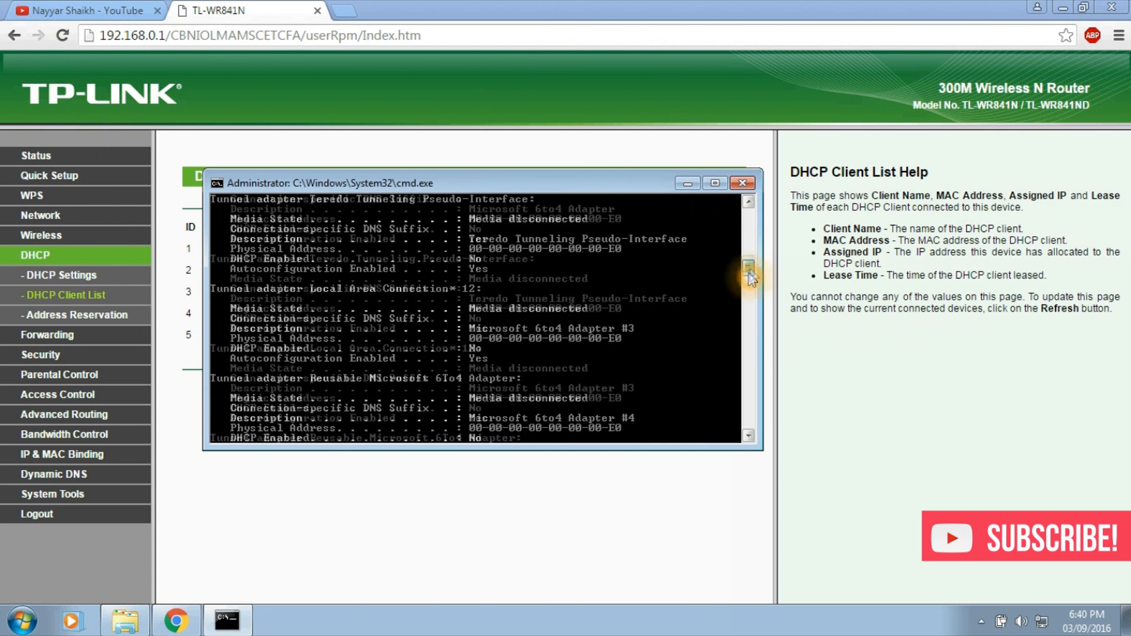
{"action": "scroll", "scroll_direction": "up", "scroll_amount": 3}
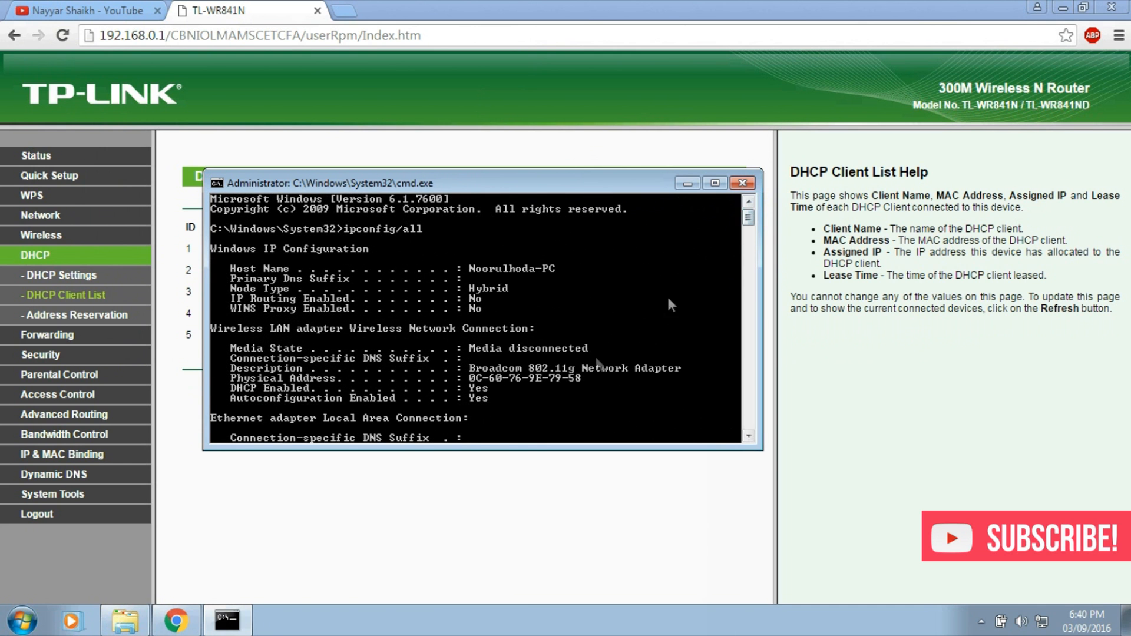
{"action": "mouse_move", "coordinate": [506, 393]}
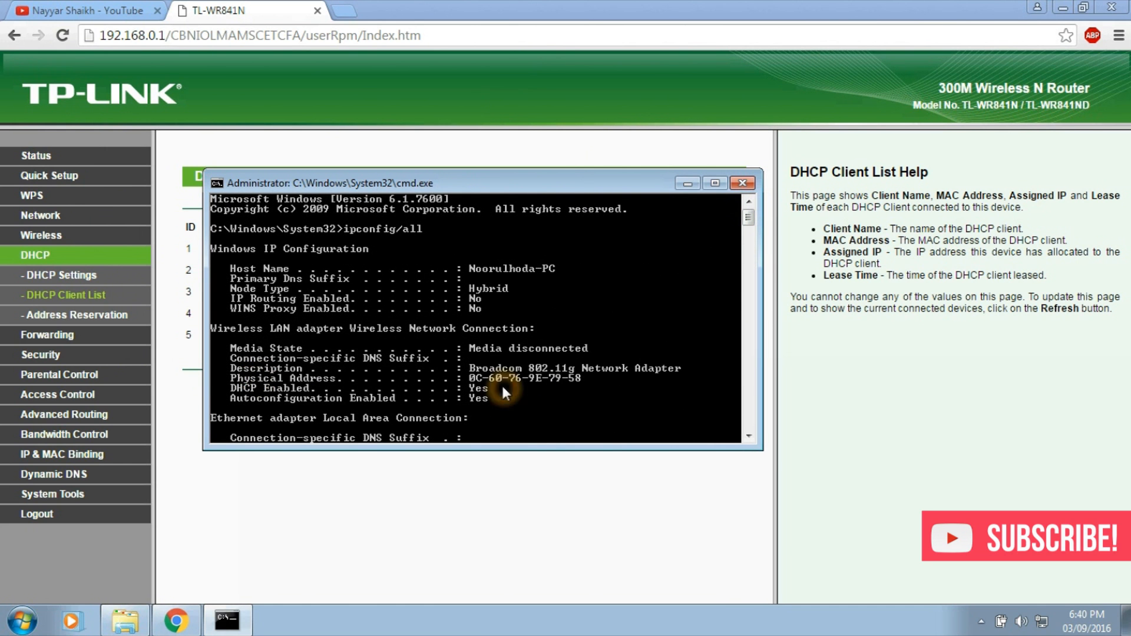
{"action": "mouse_move", "coordinate": [592, 381]}
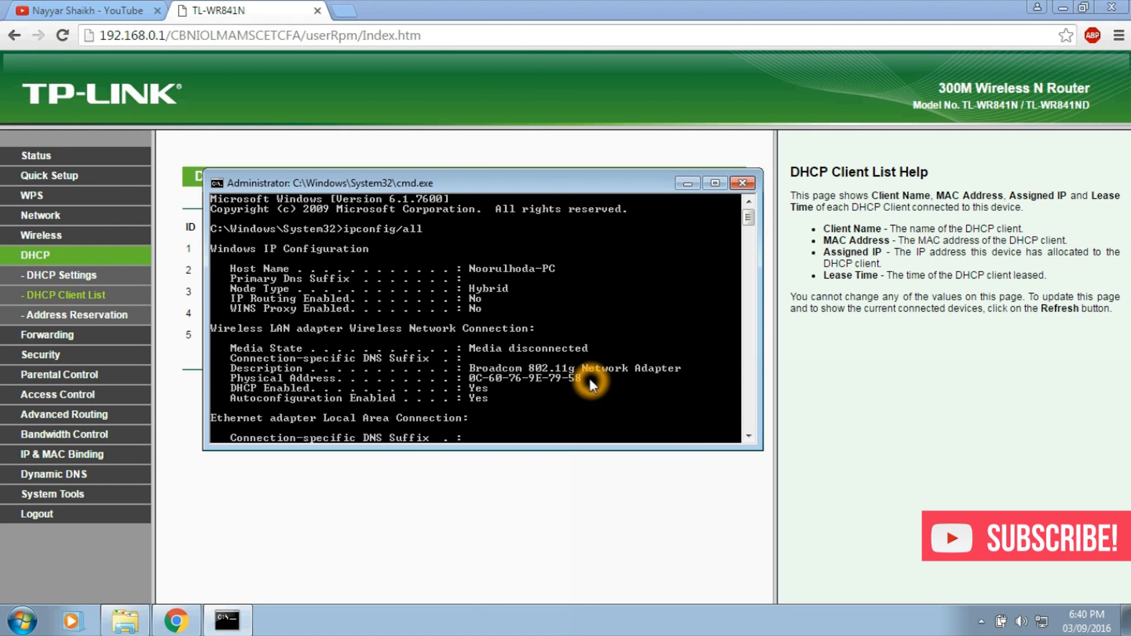
{"action": "mouse_move", "coordinate": [603, 382]}
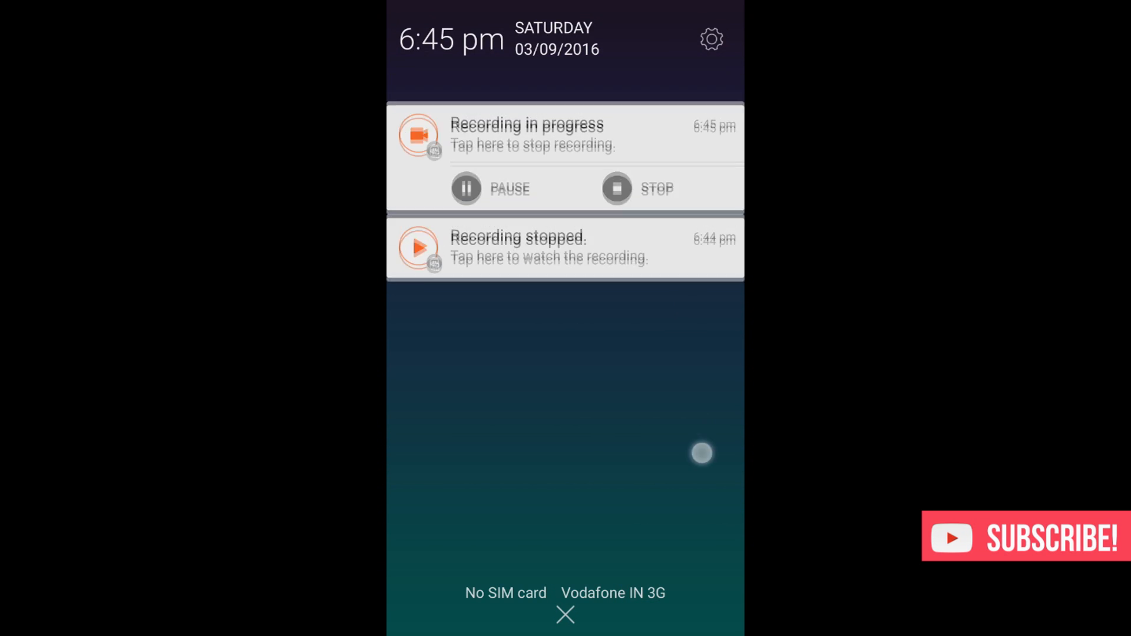
{"action": "left_click", "coordinate": [712, 39]}
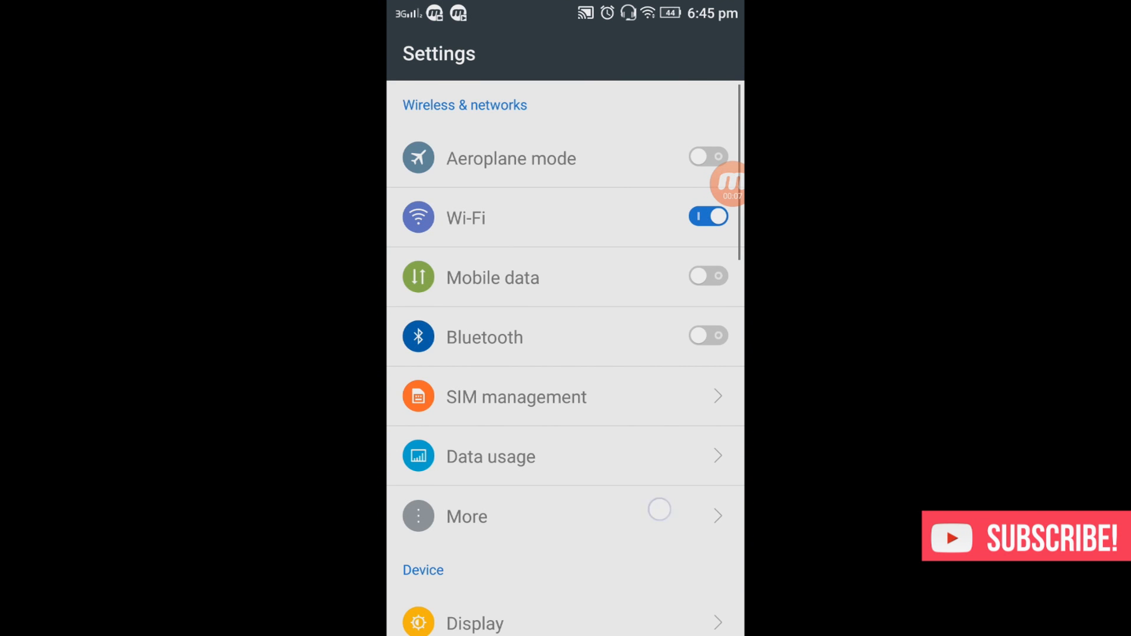
{"action": "scroll", "scroll_direction": "down", "scroll_amount": 3}
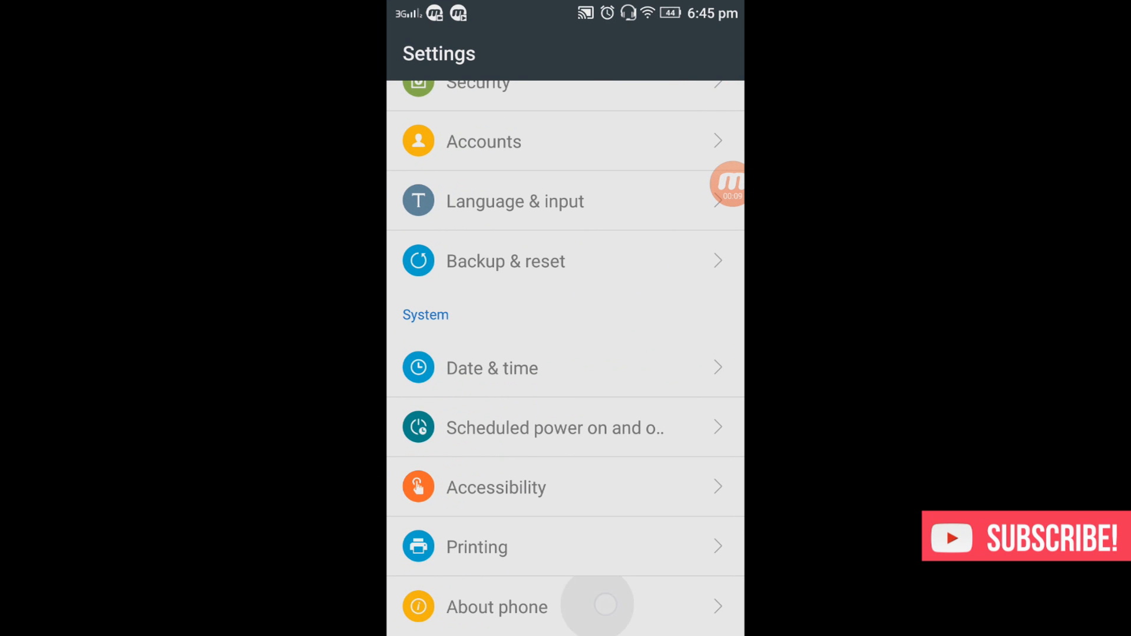
{"action": "left_click", "coordinate": [496, 607]}
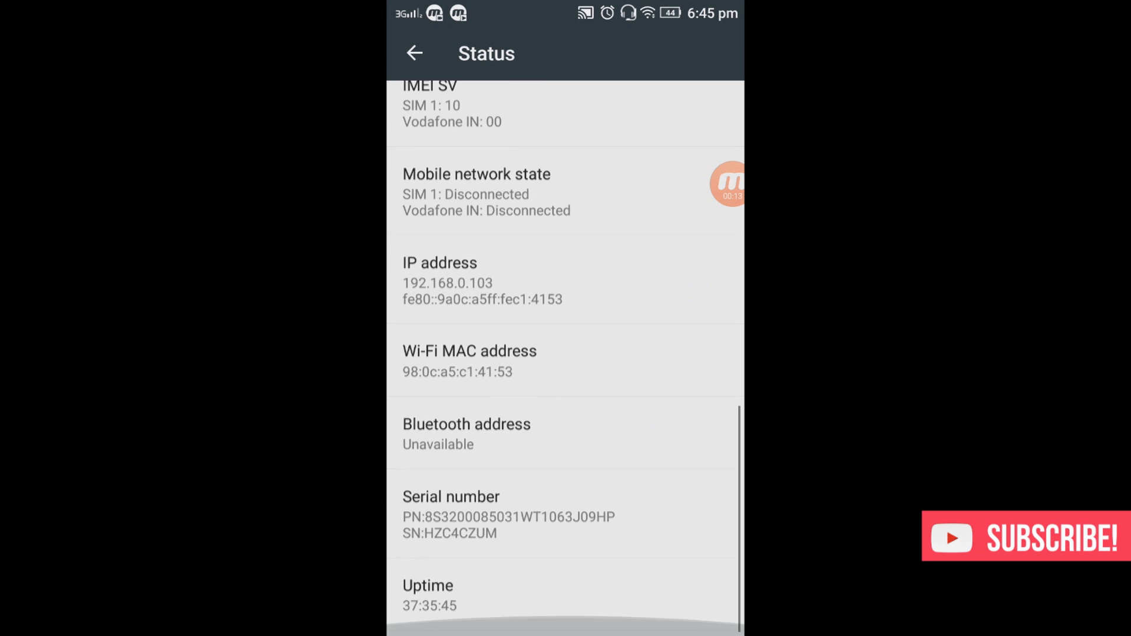
{"action": "scroll", "scroll_direction": "up", "scroll_amount": 3}
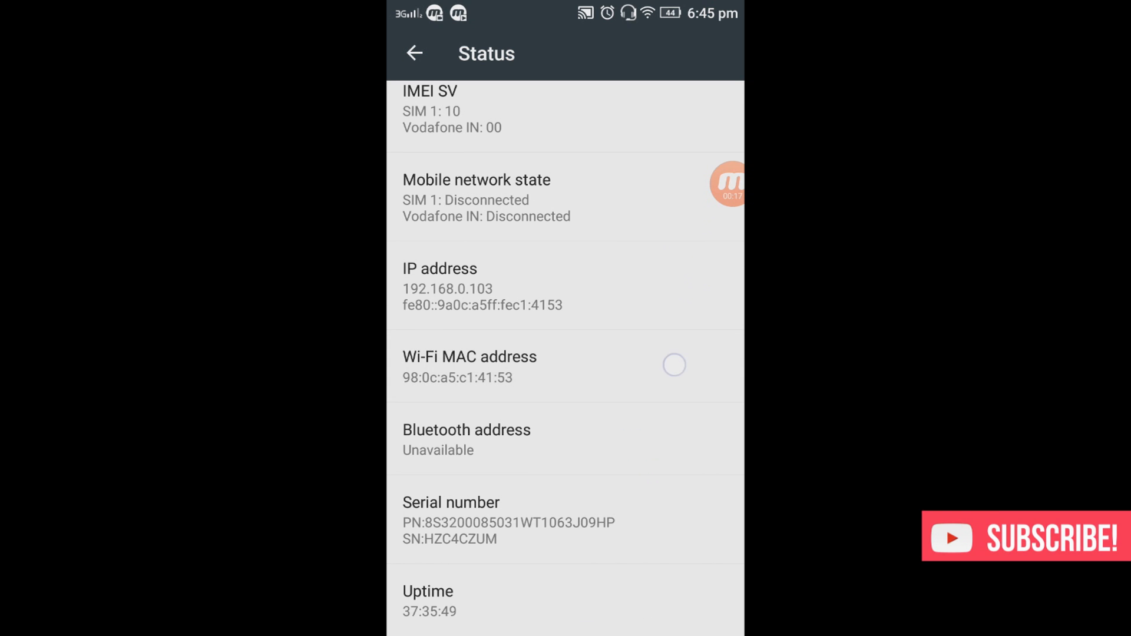
{"action": "left_click", "coordinate": [563, 365]}
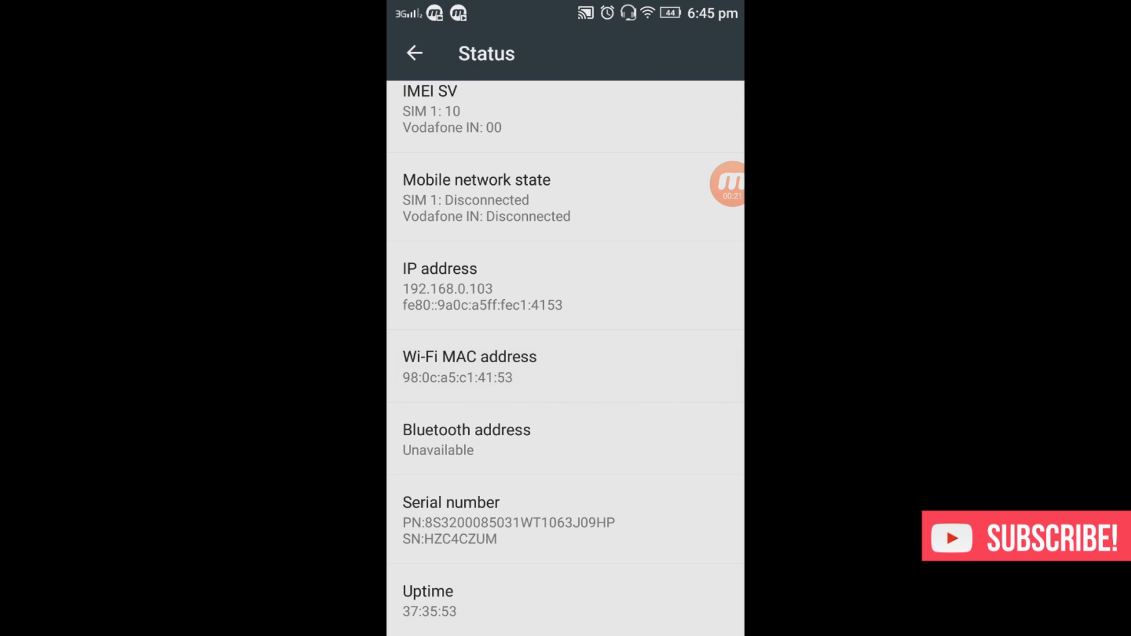
{"action": "left_click", "coordinate": [690, 349]}
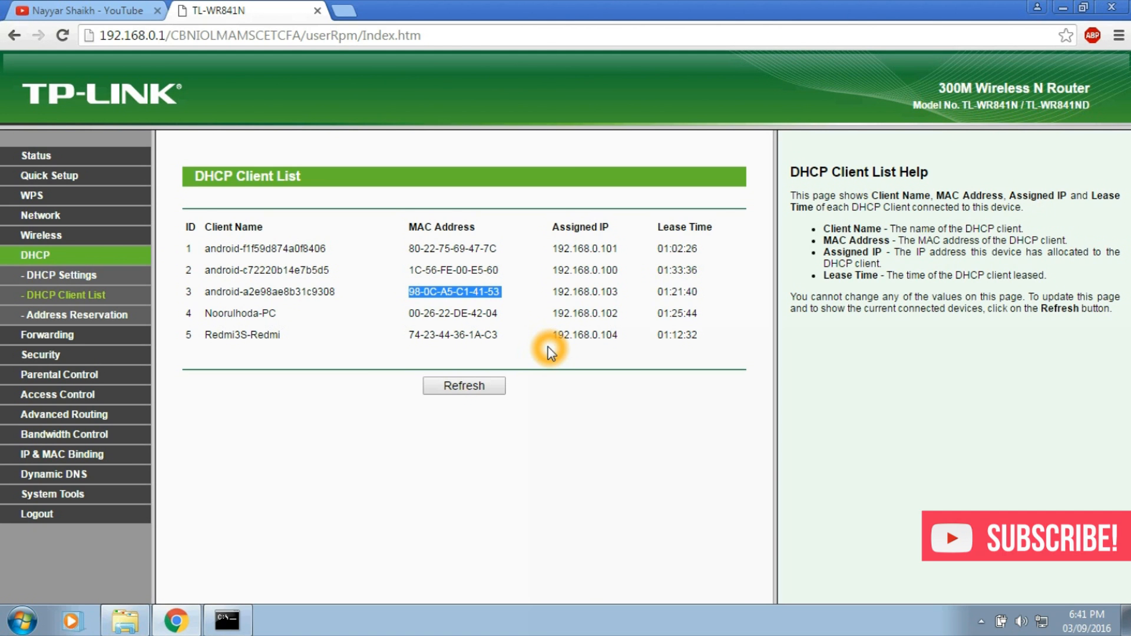
Navigate via Wireless Settings to the Wireless MAC Filtering page, currently disabled with no entries.
{"action": "left_click", "coordinate": [40, 236]}
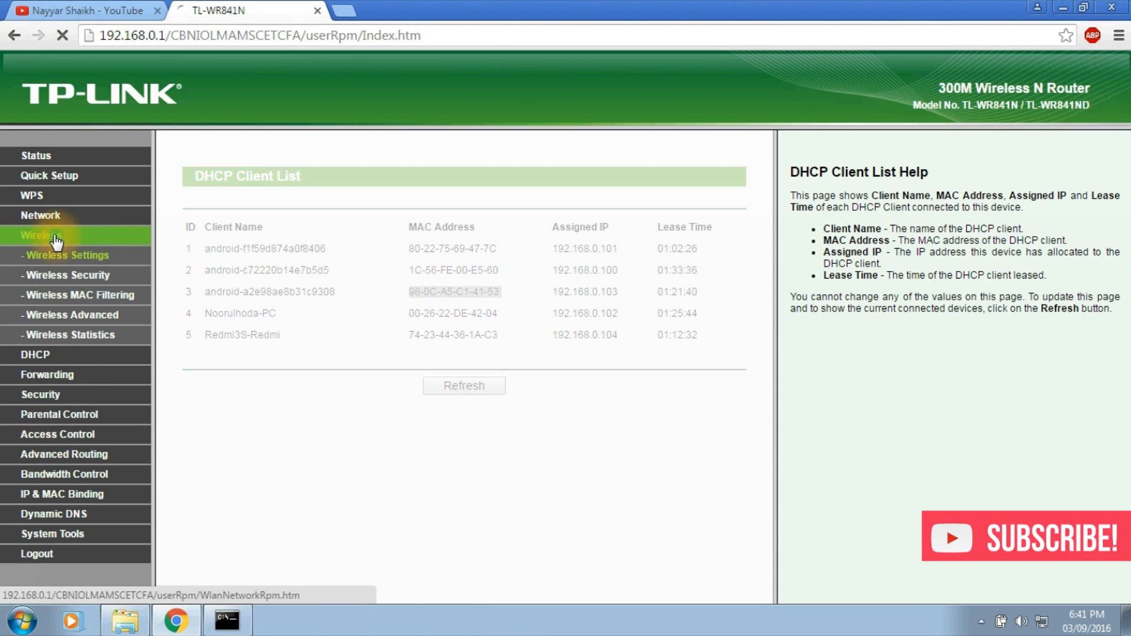
{"action": "left_click", "coordinate": [66, 254]}
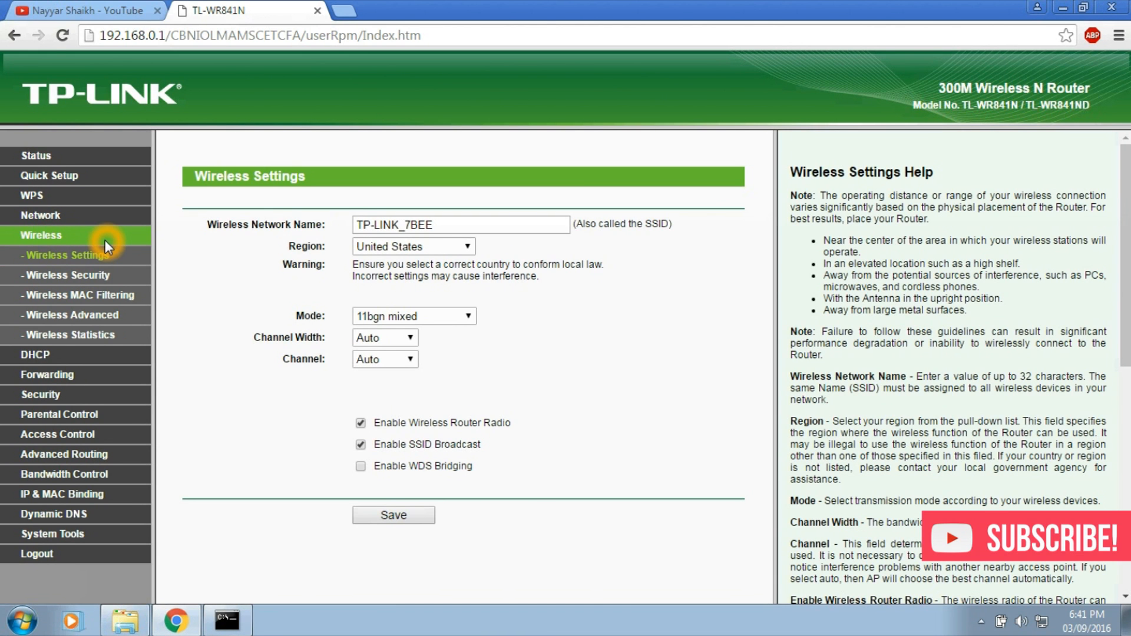
{"action": "mouse_move", "coordinate": [79, 294]}
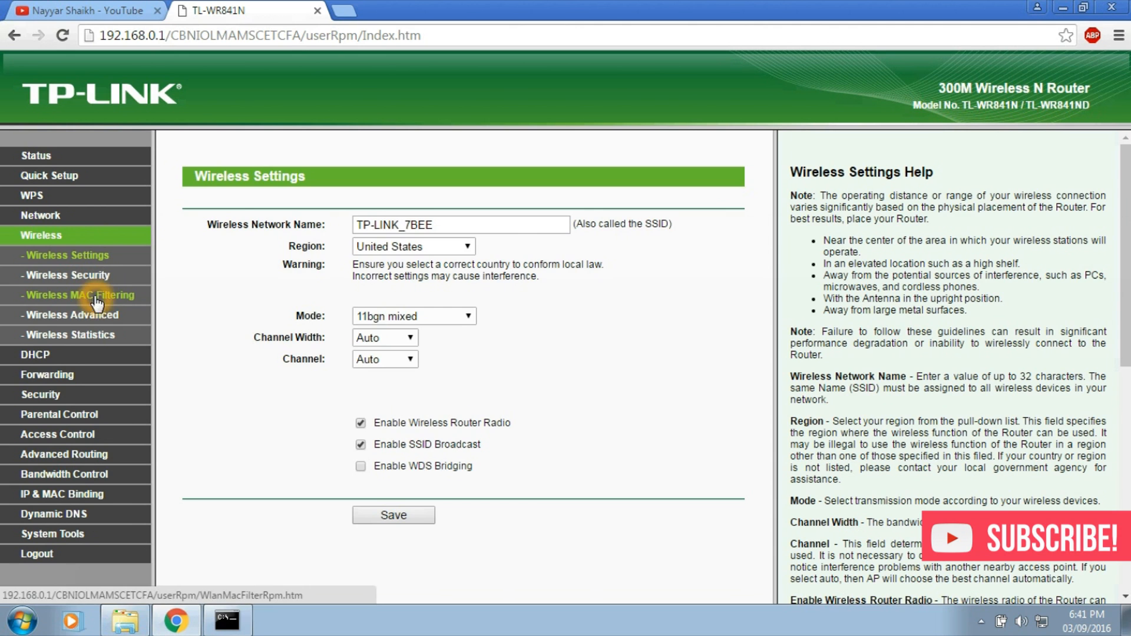
{"action": "left_click", "coordinate": [79, 294]}
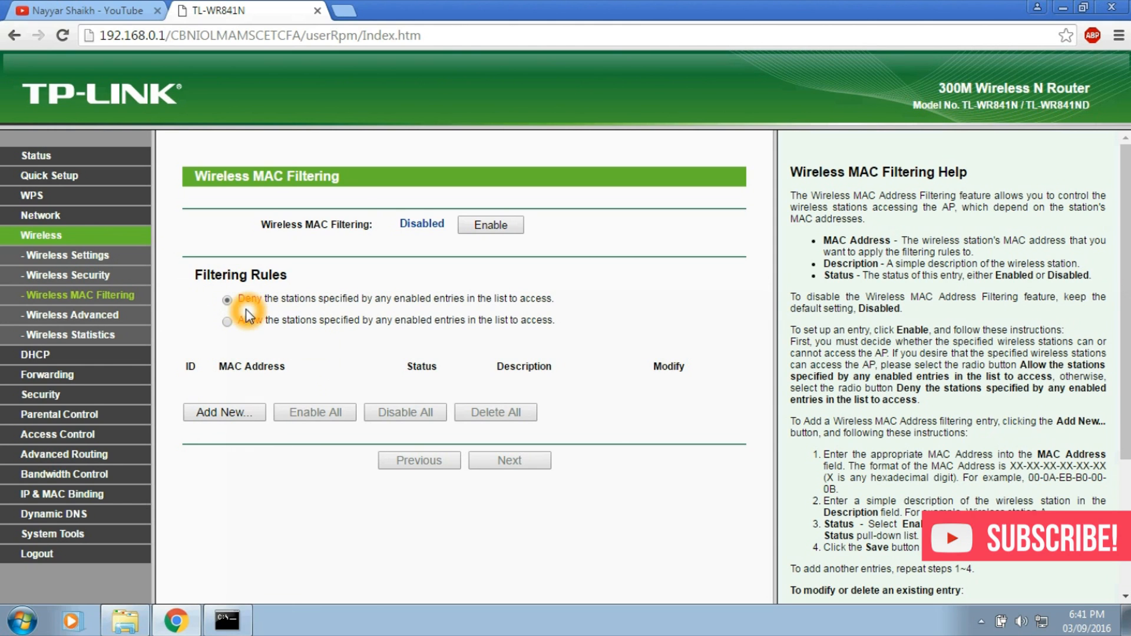
{"action": "mouse_move", "coordinate": [336, 319]}
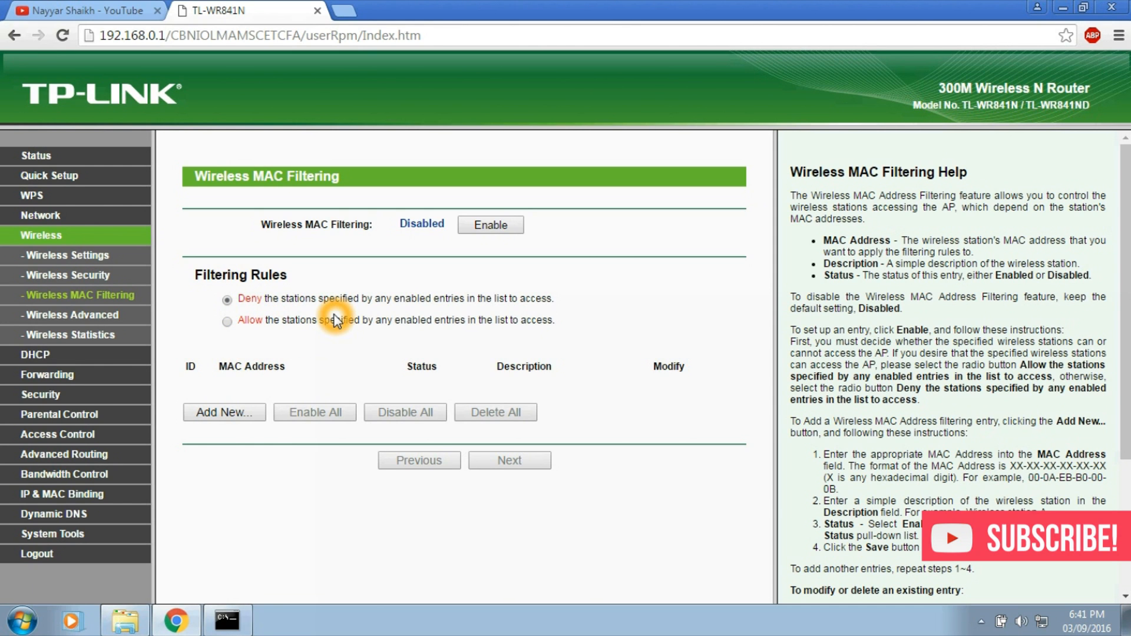
{"action": "mouse_move", "coordinate": [350, 299]}
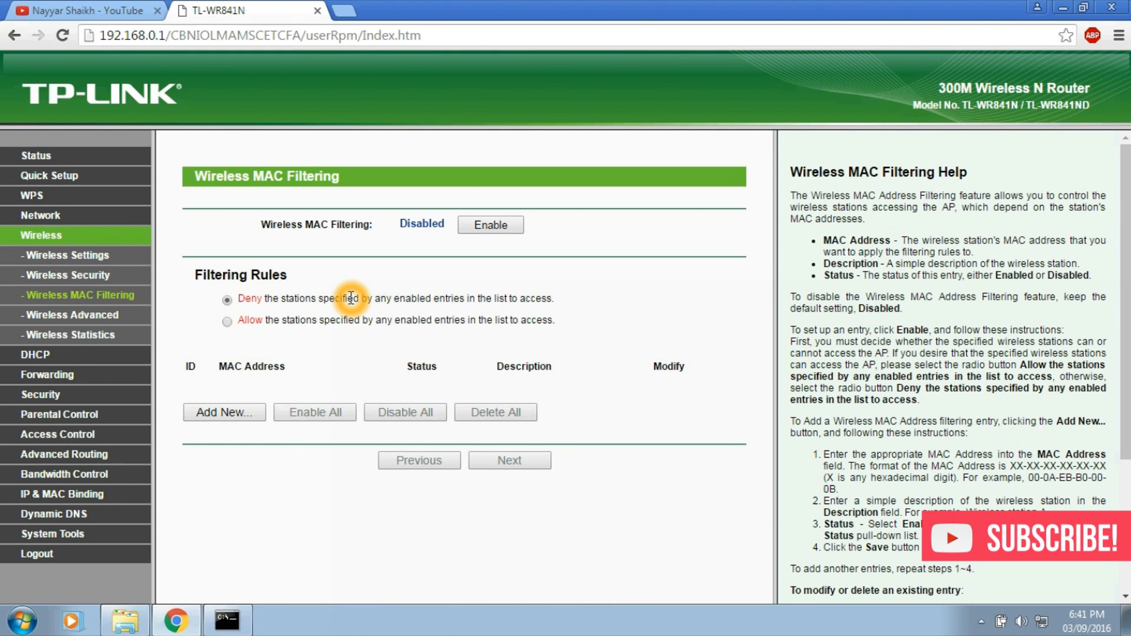
Add a MAC filtering entry for 98-0C-A5-C1-41-53 and save it.
{"action": "left_click", "coordinate": [224, 413]}
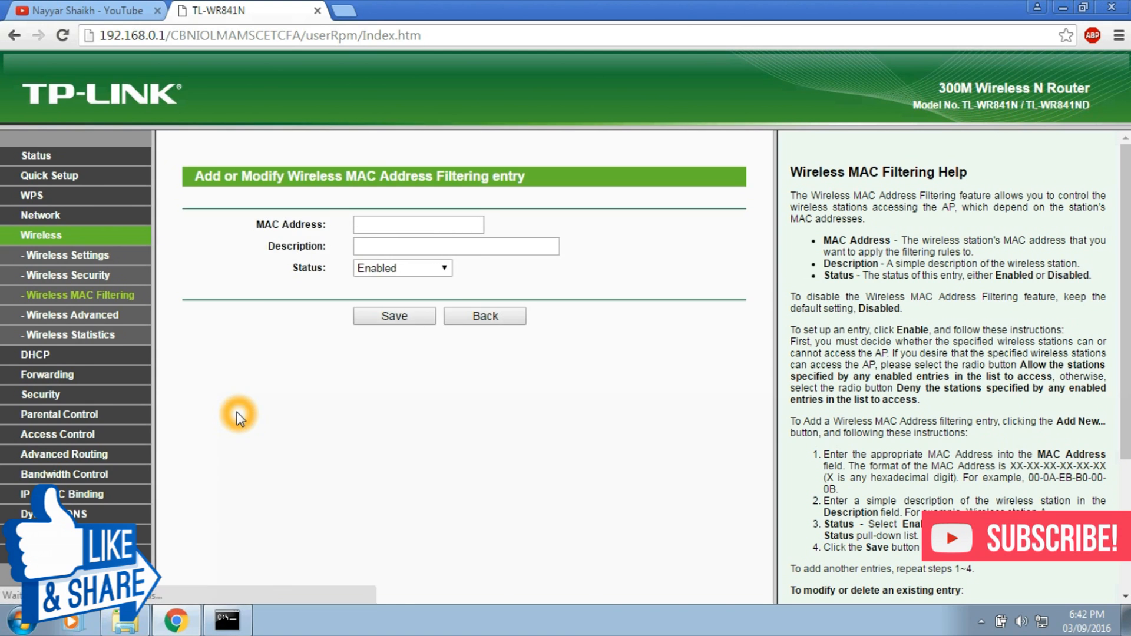
{"action": "type", "text": "98-0C-A5-C1-41-53"}
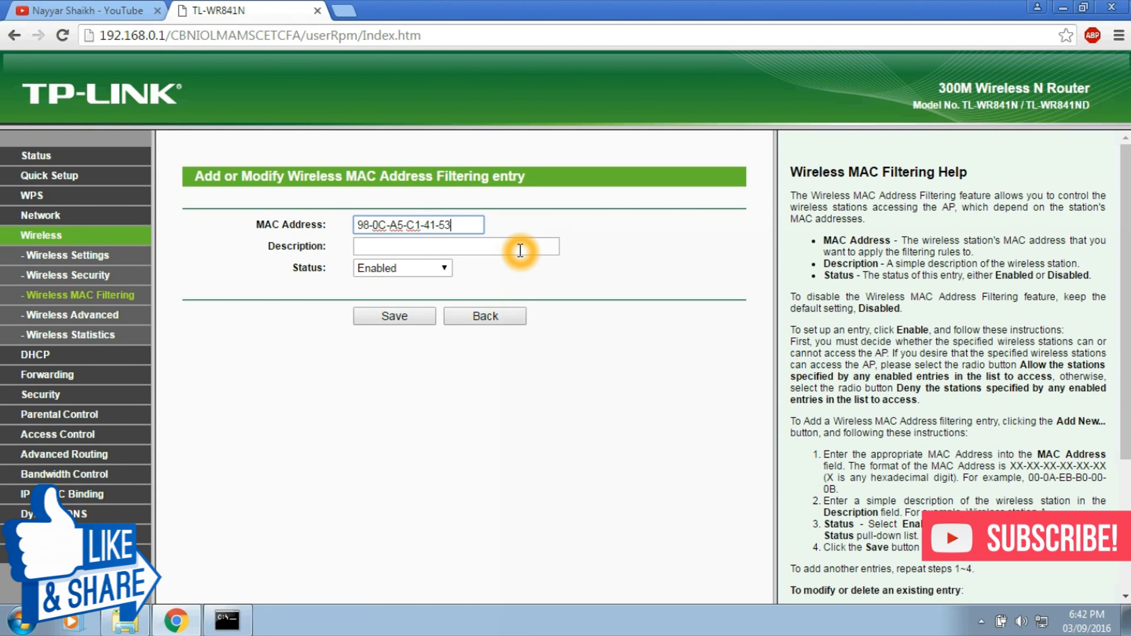
{"action": "mouse_move", "coordinate": [498, 271]}
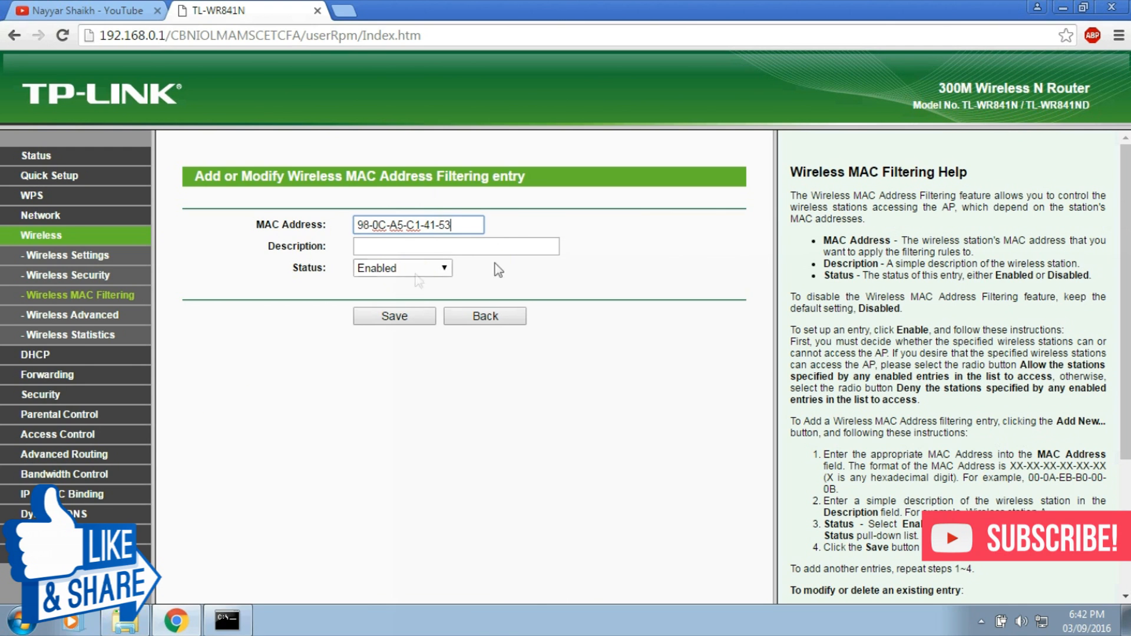
{"action": "left_click", "coordinate": [456, 247]}
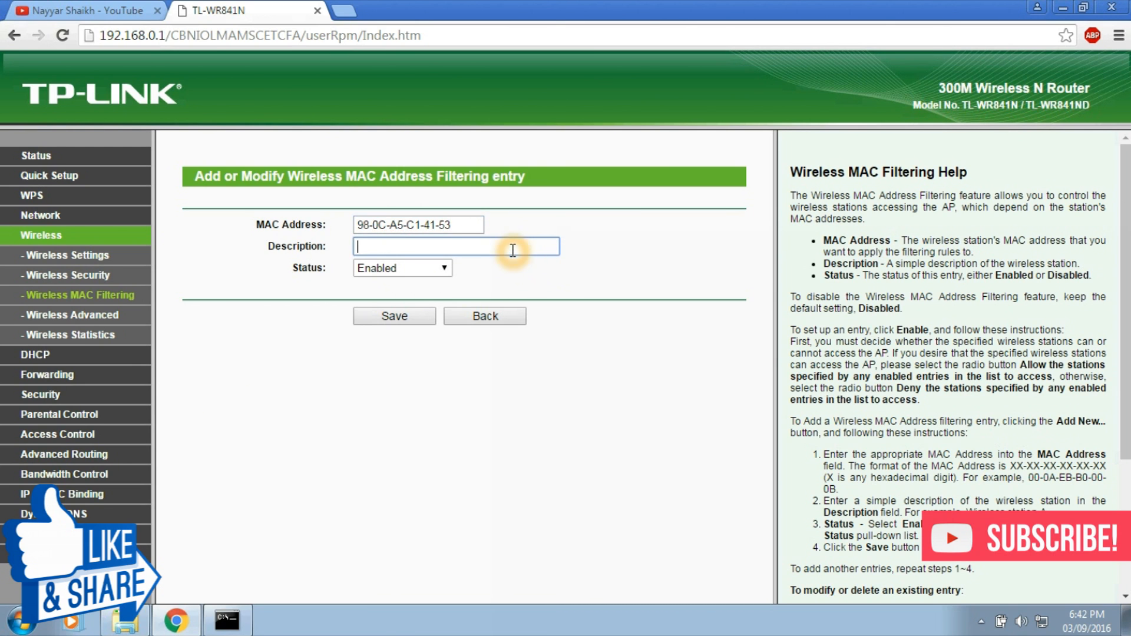
{"action": "left_click", "coordinate": [394, 316]}
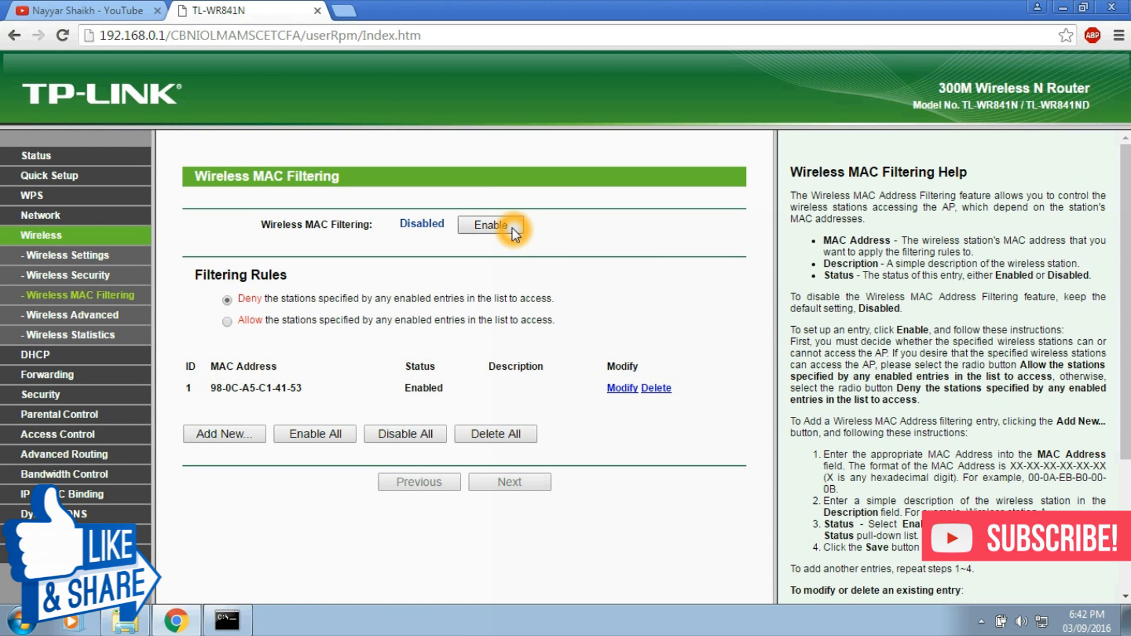
Enable wireless MAC filtering under the deny rule, then delete the phone's entry.
{"action": "left_click", "coordinate": [491, 225]}
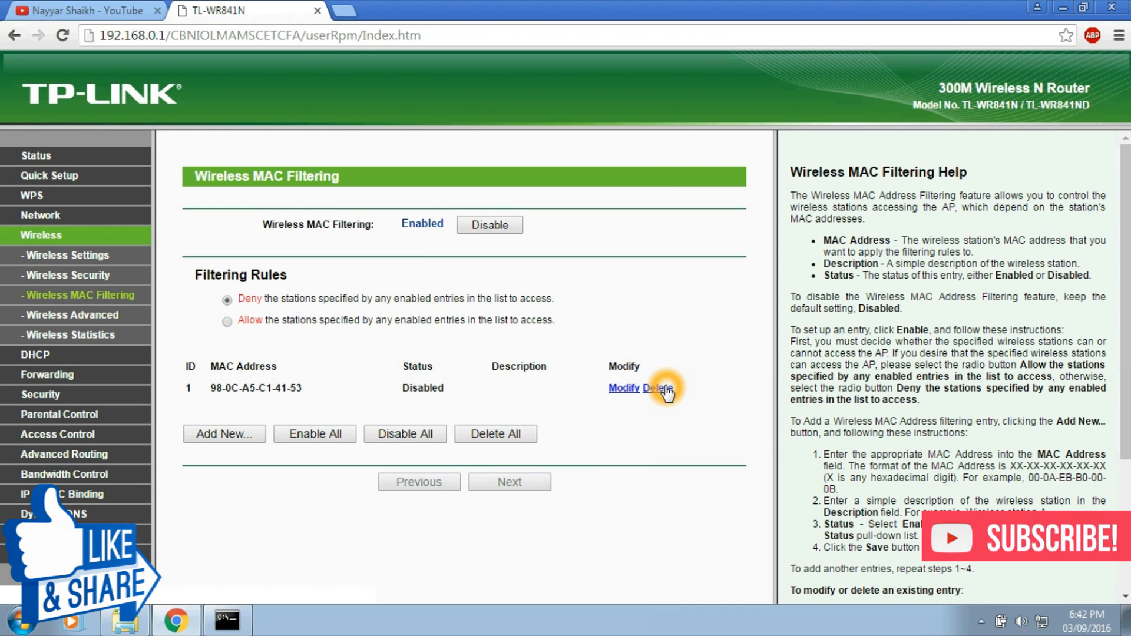
{"action": "left_click", "coordinate": [657, 388]}
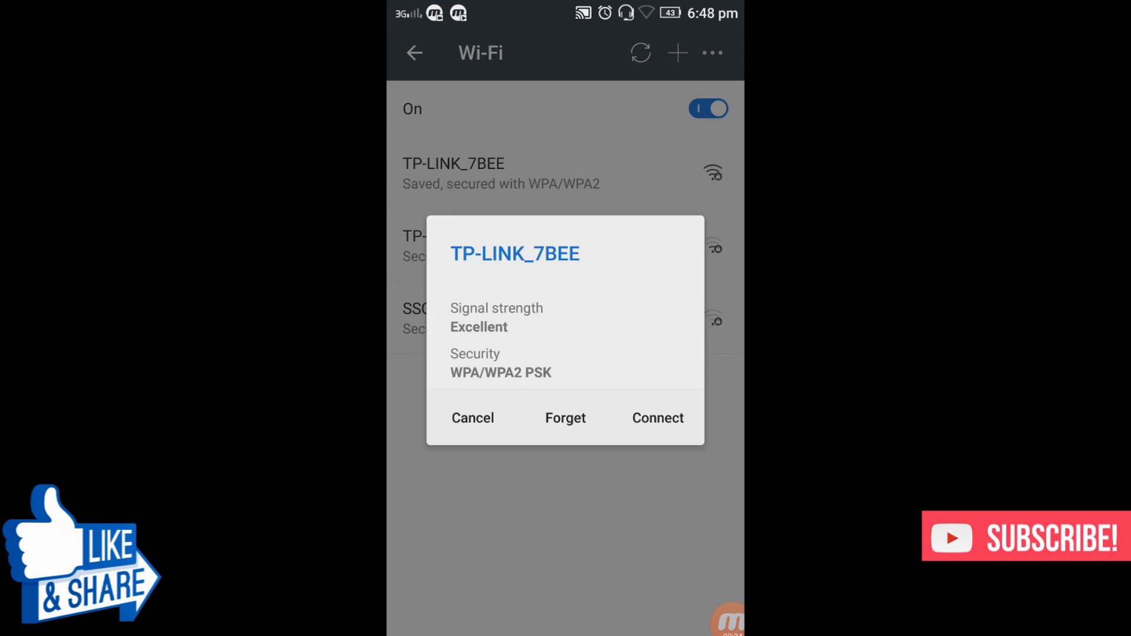
Connect the phone to the TP-LINK_7BEE Wi-Fi network.
{"action": "left_click", "coordinate": [657, 418]}
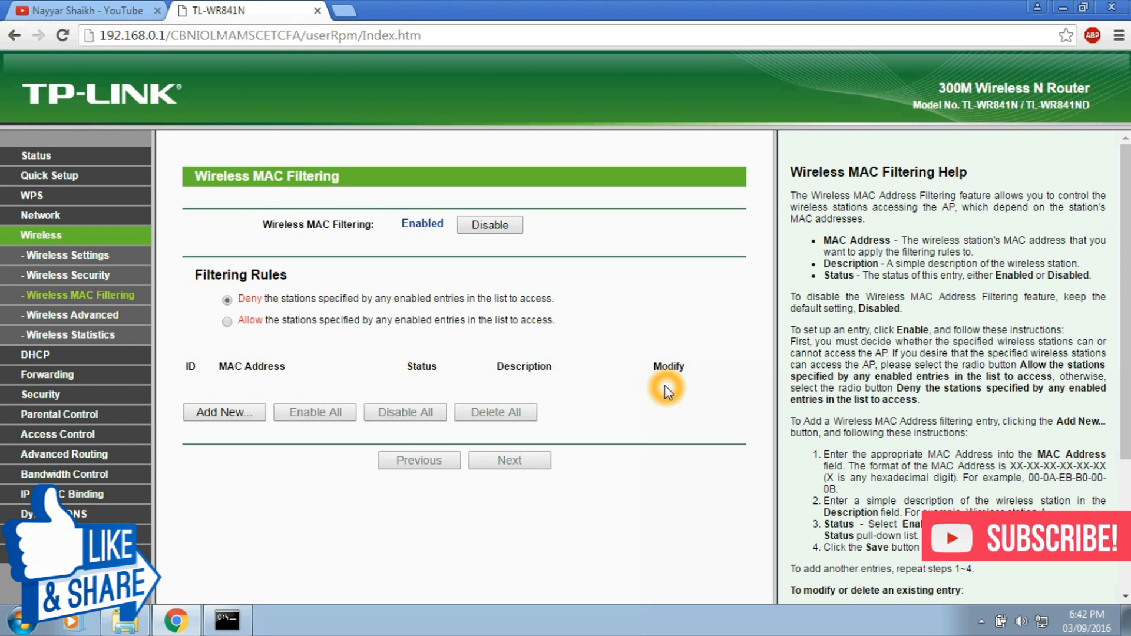
{"action": "mouse_move", "coordinate": [357, 323]}
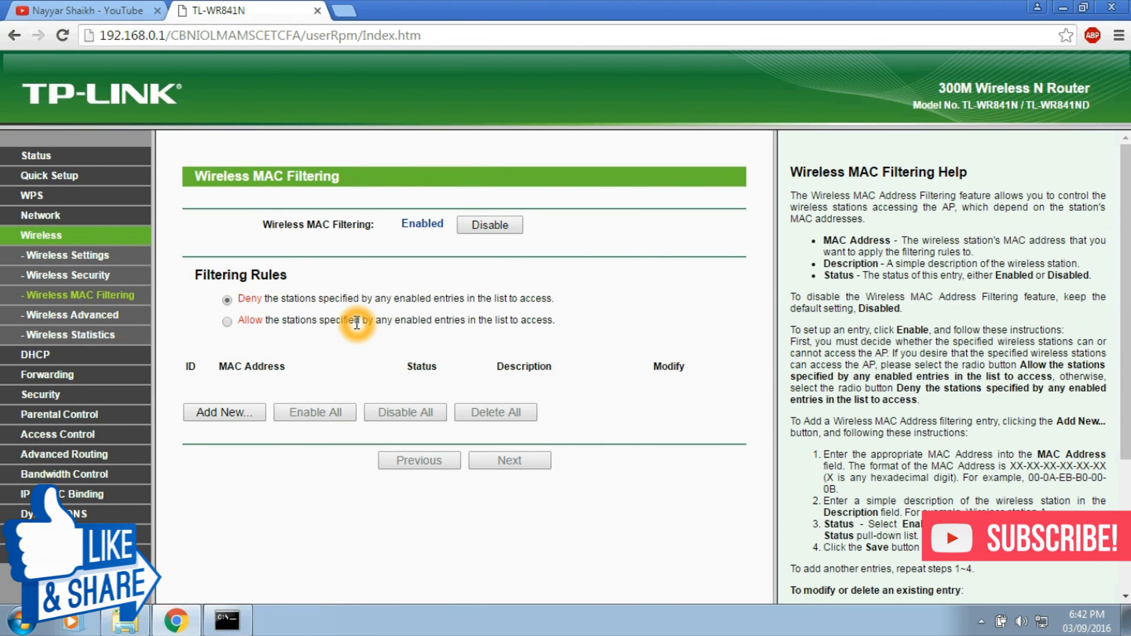
Switch MAC filtering to the allow rule and confirm the change.
{"action": "left_click", "coordinate": [226, 320]}
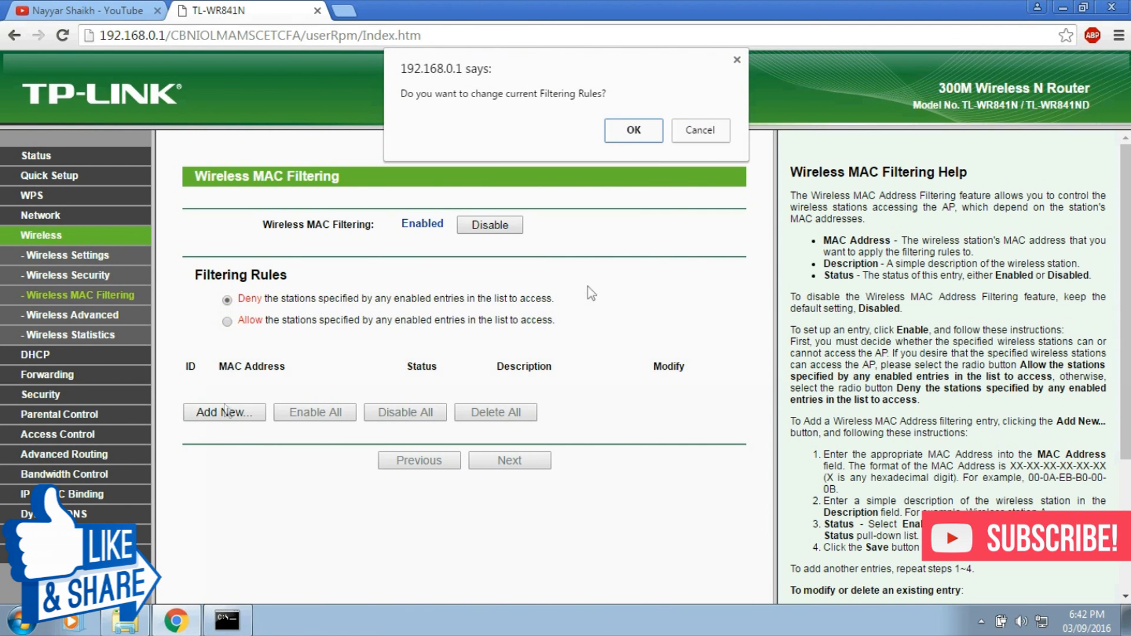
{"action": "left_click", "coordinate": [633, 130]}
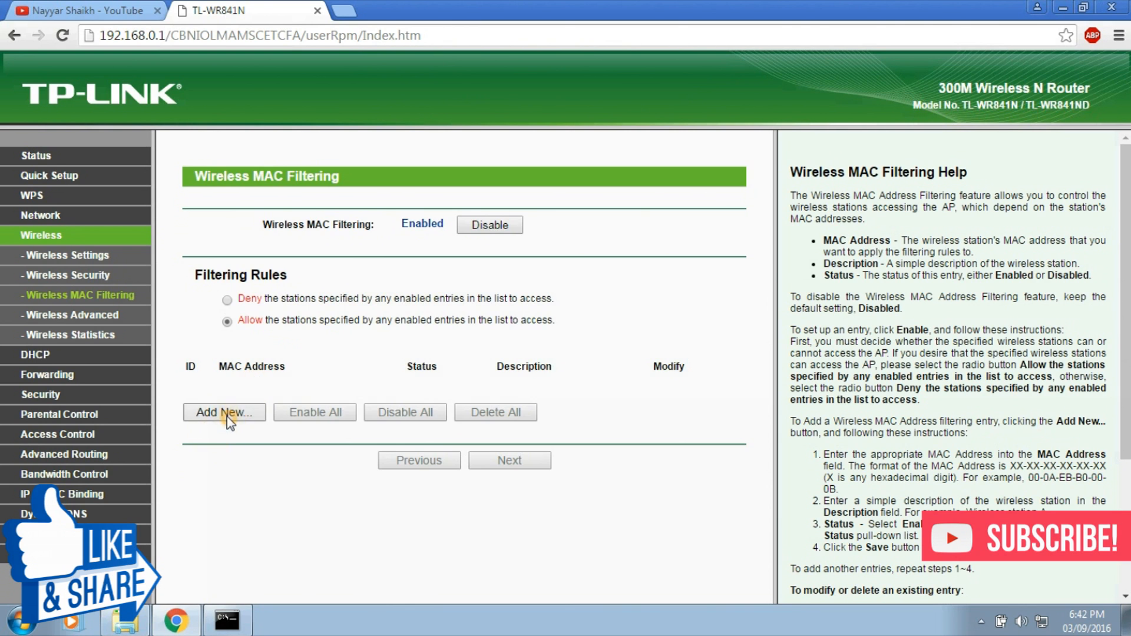
Re-add 98-0C-A5-C1-41-53 as an enabled entry, then return to the YouTube tab.
{"action": "left_click", "coordinate": [224, 412]}
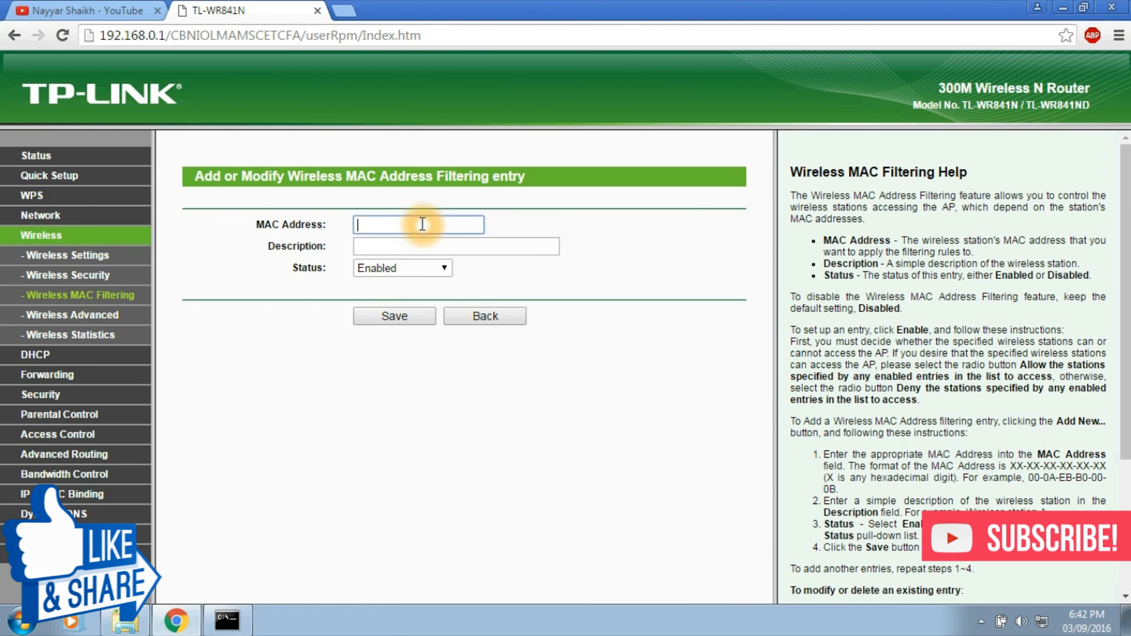
{"action": "type", "text": "98-0C-A5-C1-41-53"}
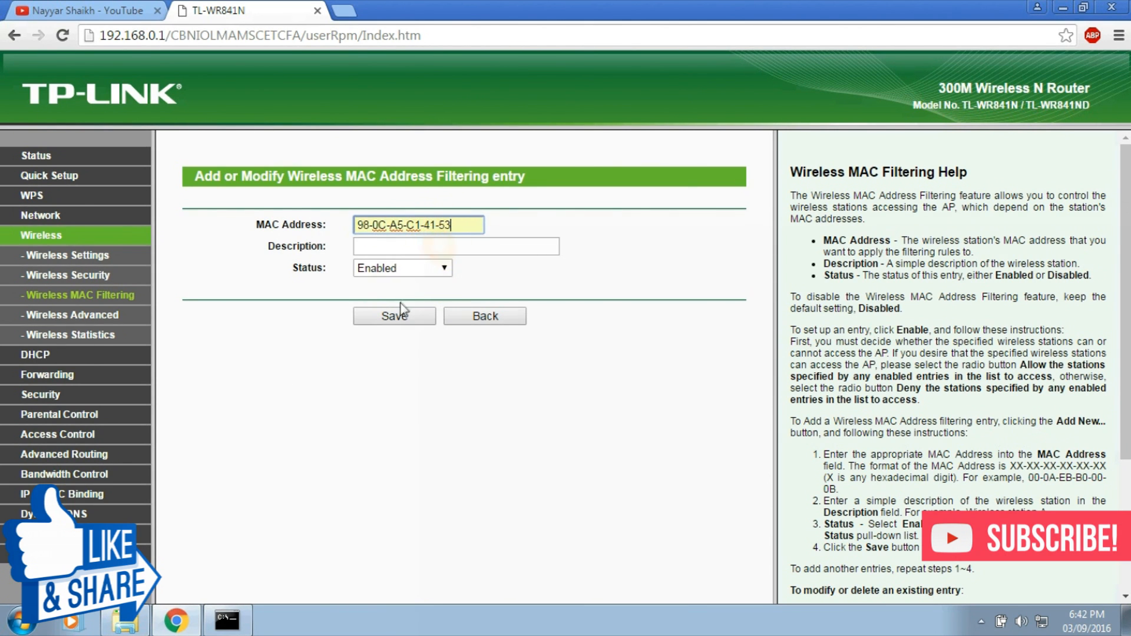
{"action": "left_click", "coordinate": [393, 316]}
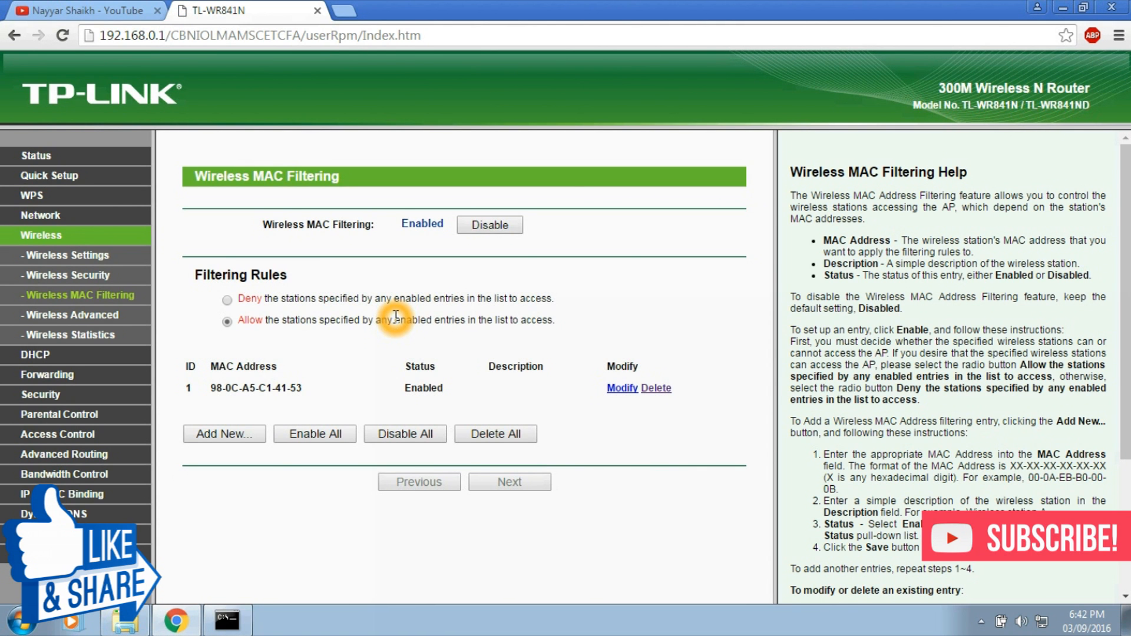
{"action": "mouse_move", "coordinate": [521, 401]}
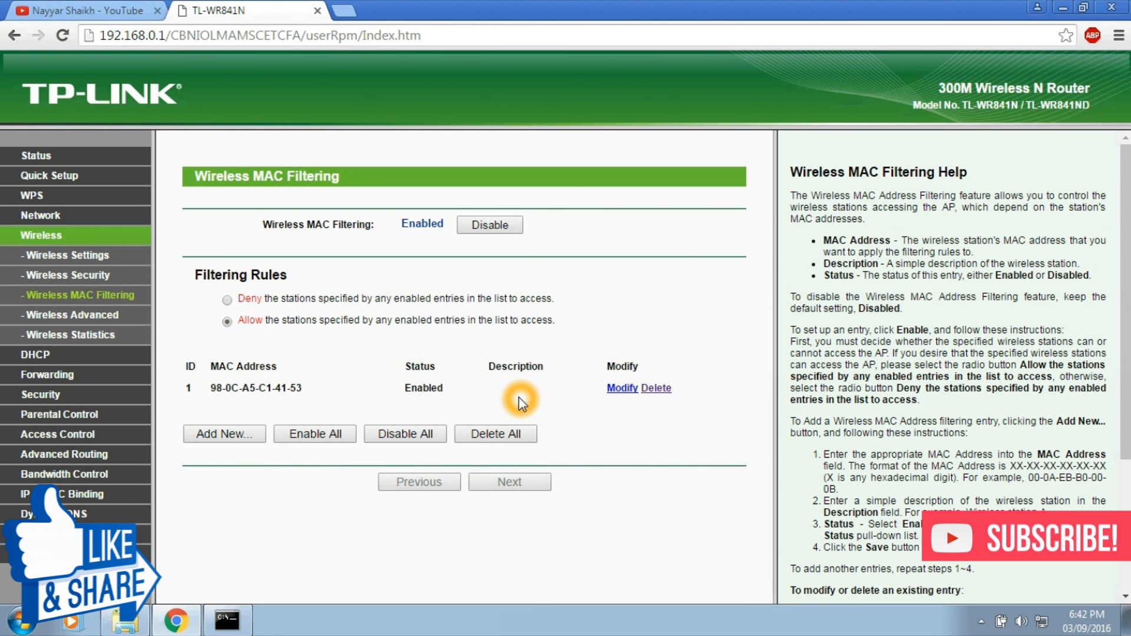
{"action": "left_click", "coordinate": [82, 10]}
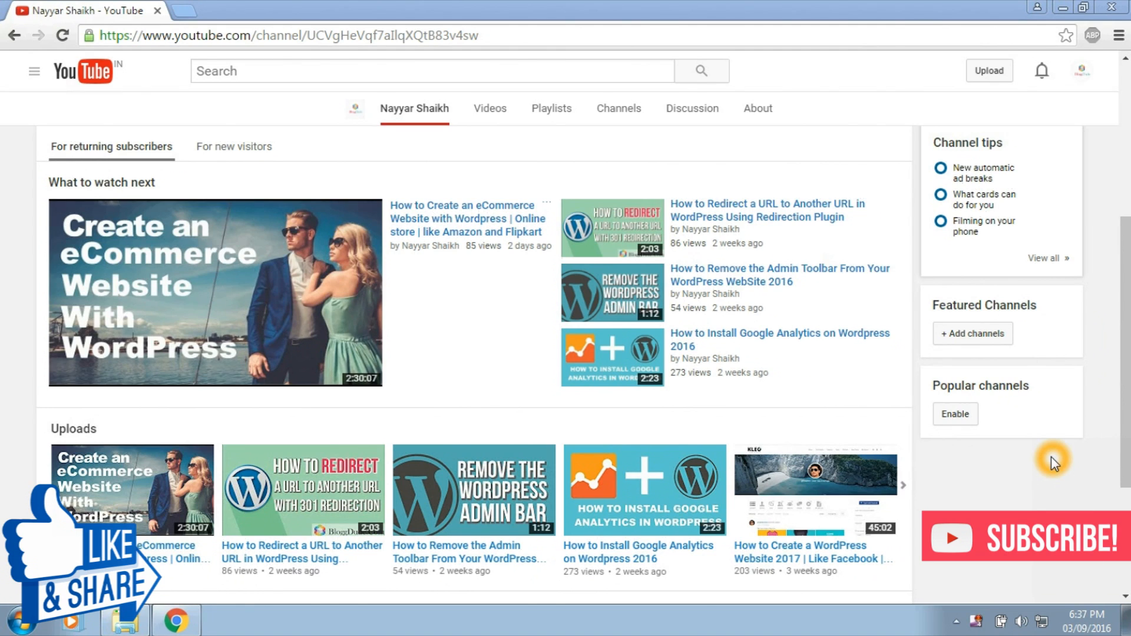